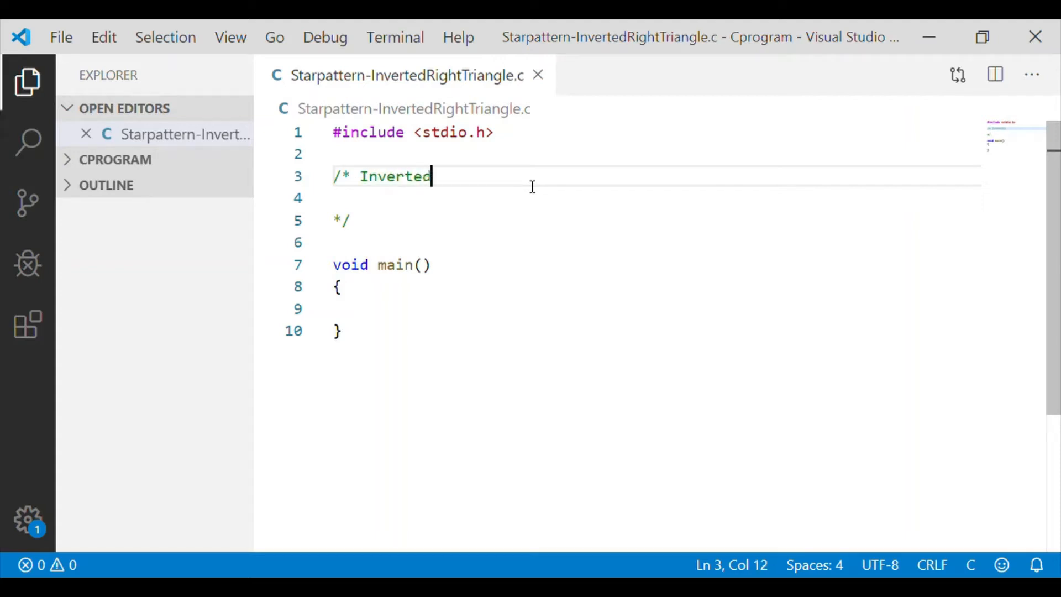
# Finish the comment title as 'Inverted Right Triangle star pattern' and start the sketch below it
pyautogui.write('Right Triangle star')
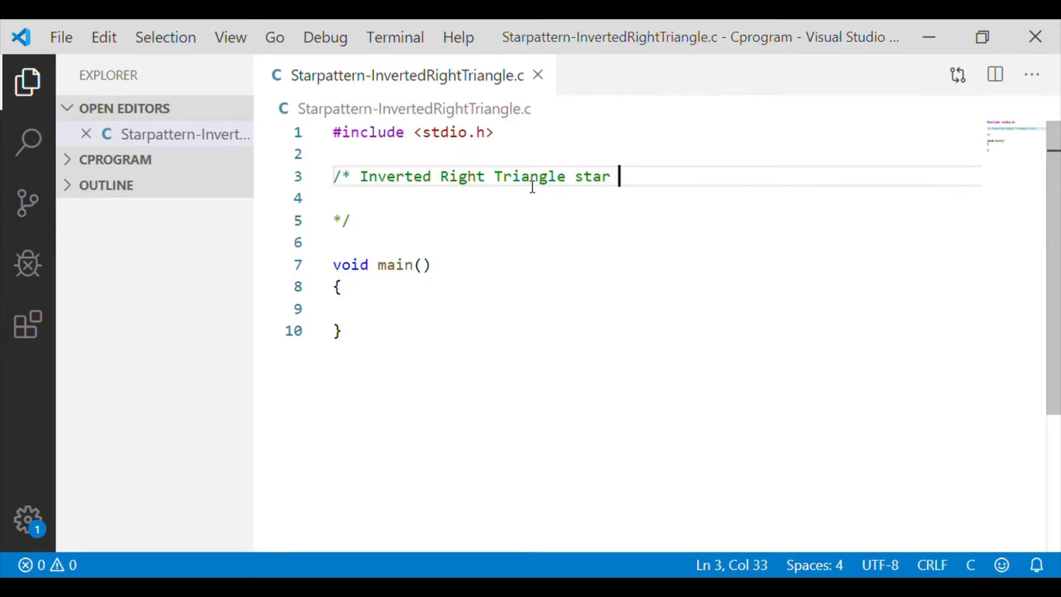
pyautogui.write('pattern')
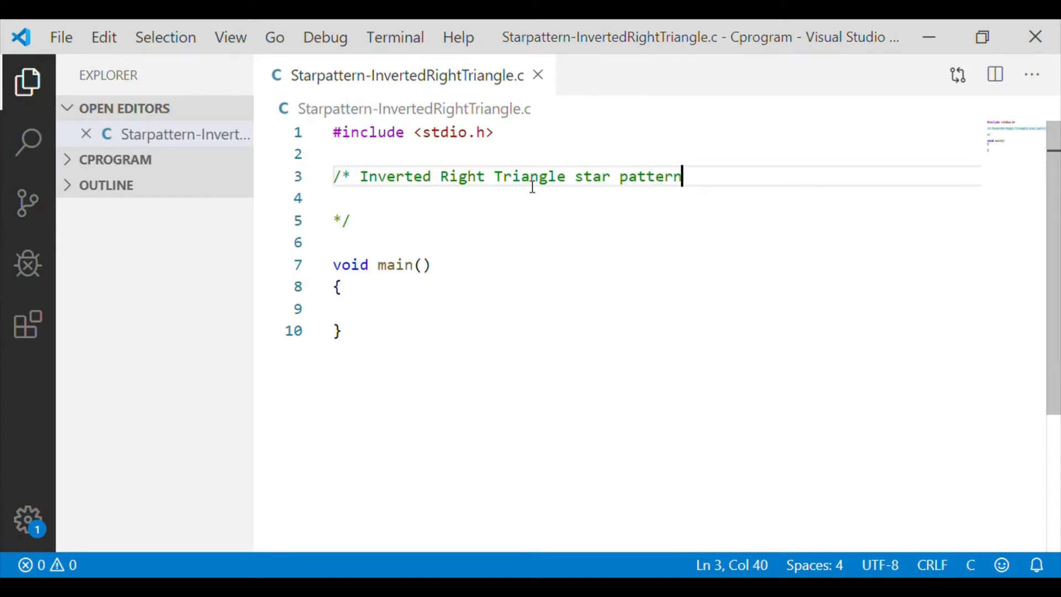
pyautogui.press('enter')
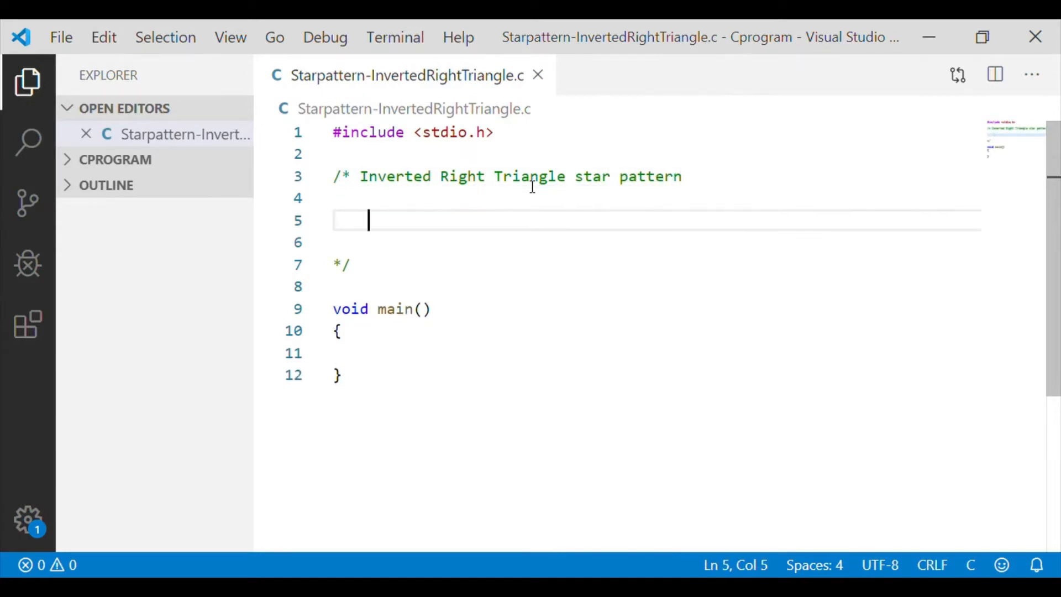
# Sketch the star rows of the inverted triangle inside the comment, shrinking row by row
pyautogui.write('* * *')
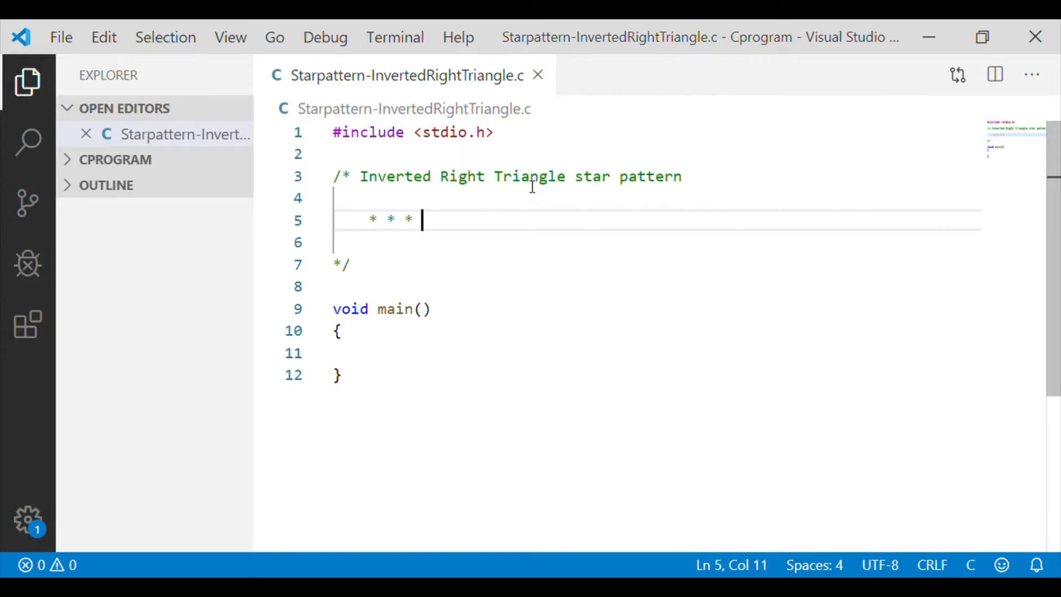
pyautogui.write('* * *')
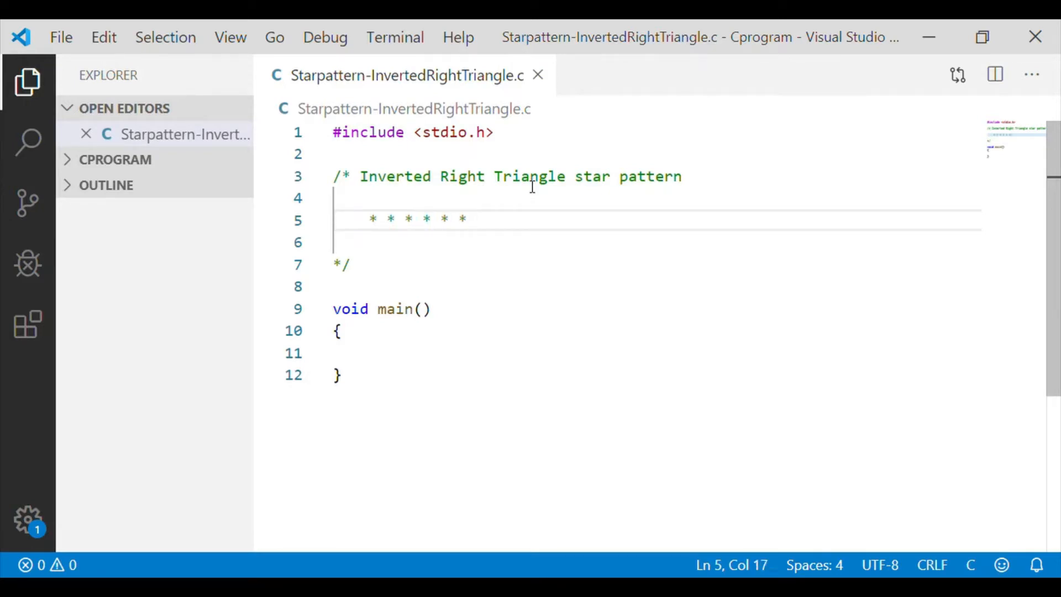
pyautogui.press('Enter')
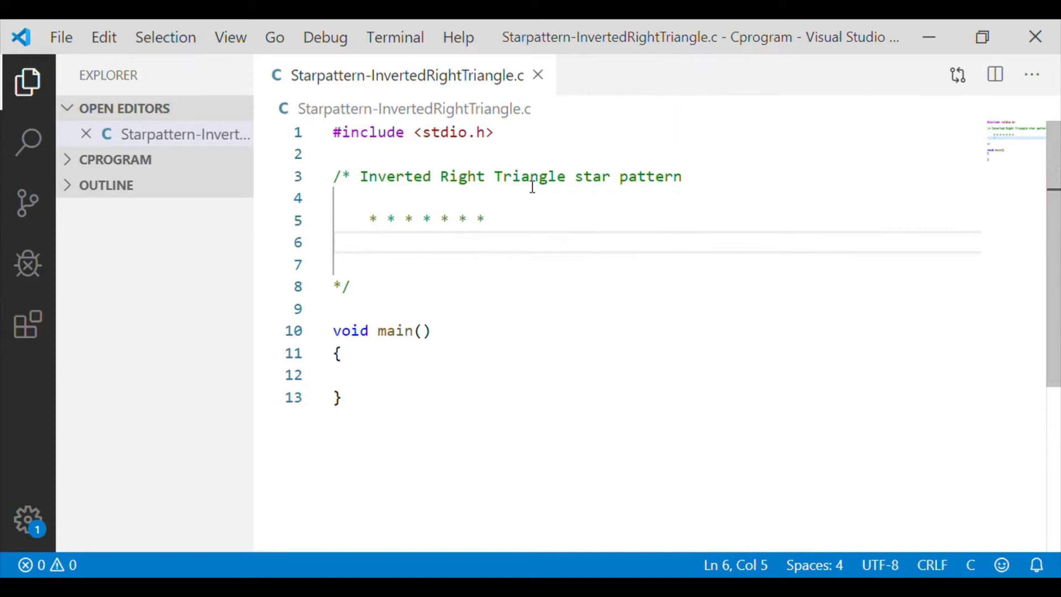
pyautogui.write('* * * * *')
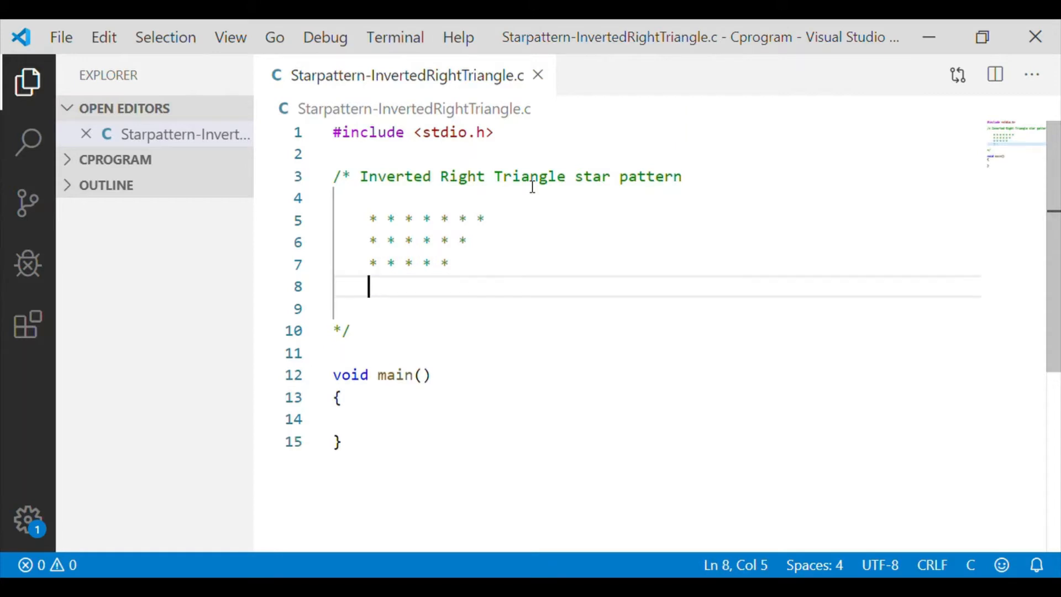
pyautogui.write('* * * *')
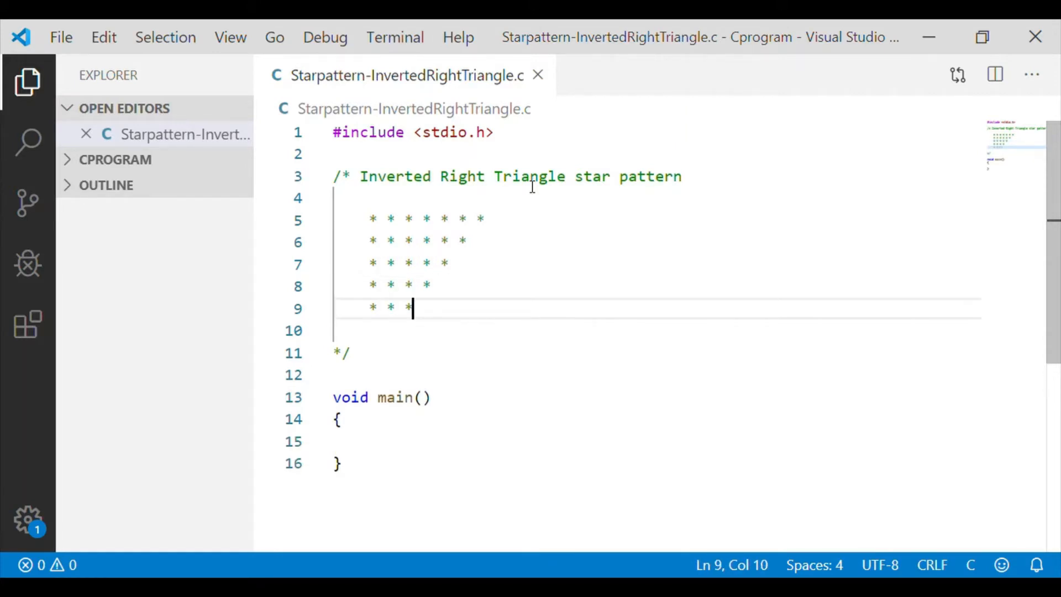
pyautogui.press('Enter')
pyautogui.write('* *')
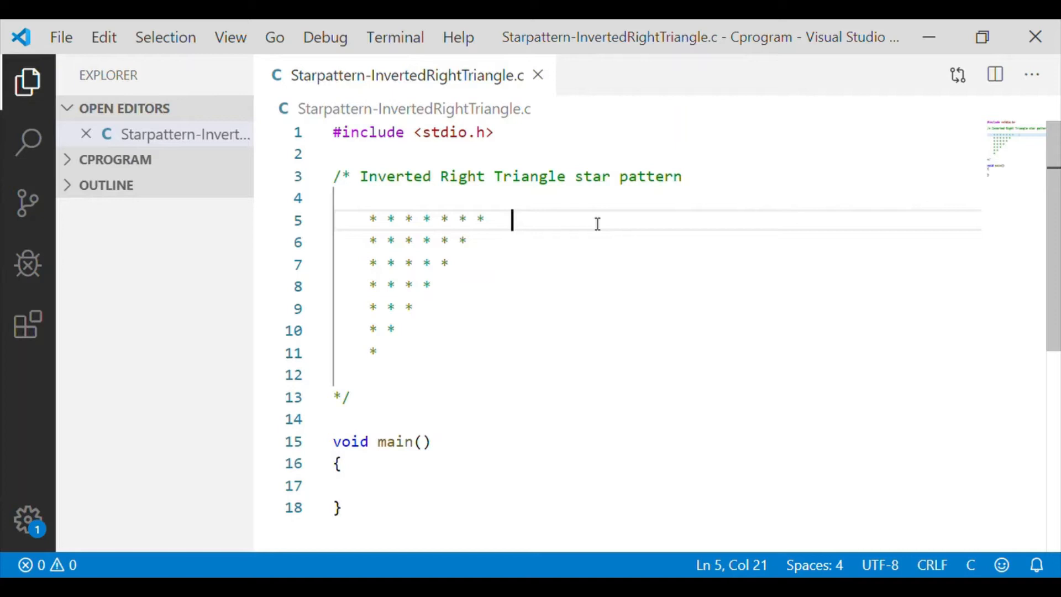
# Annotate the first row: '1st row has stars = size of triangle'
pyautogui.write('1st row')
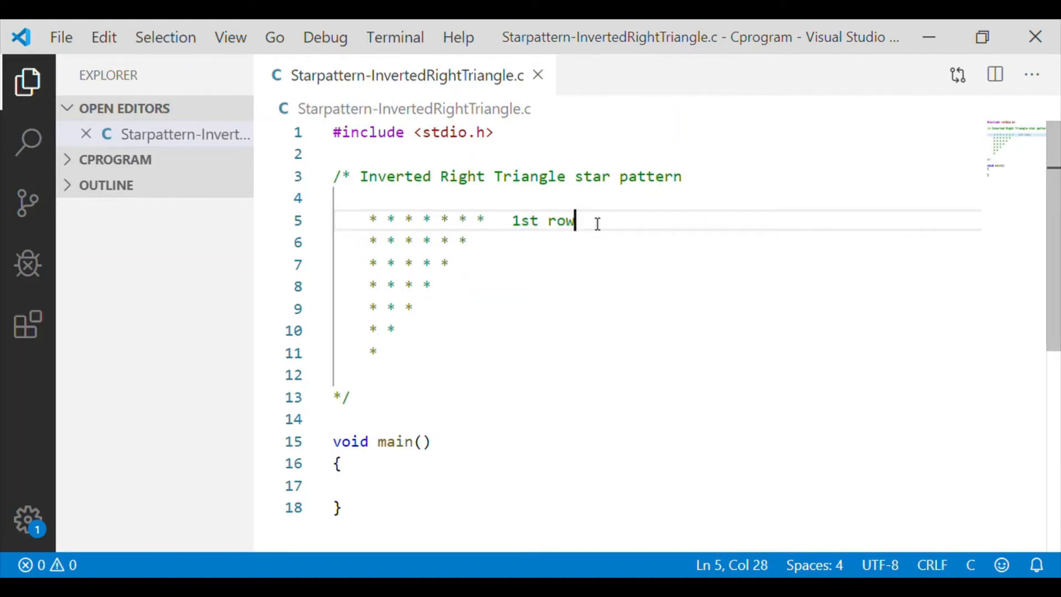
pyautogui.write('has')
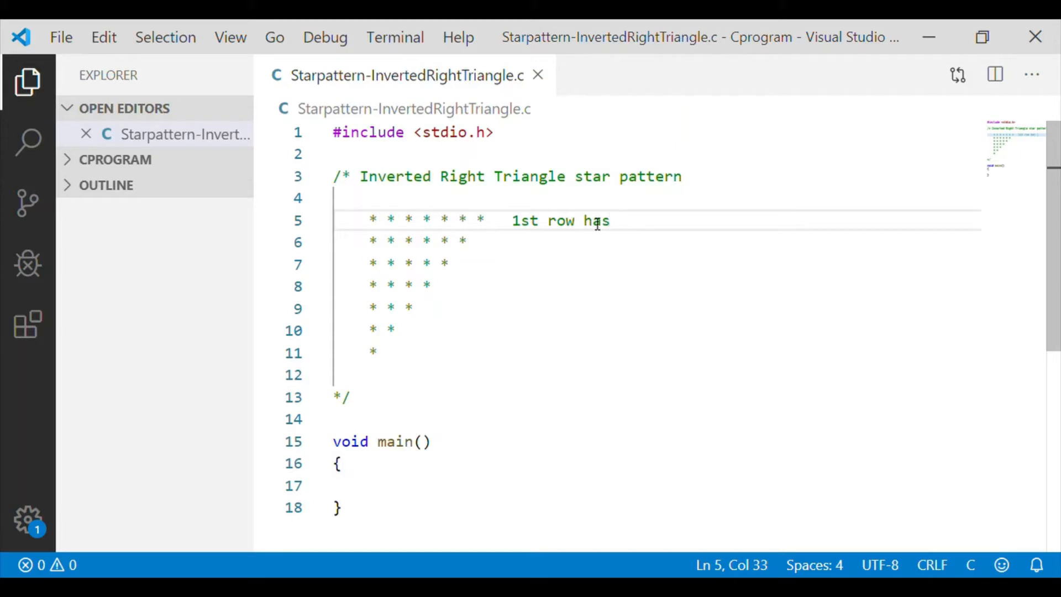
pyautogui.write('start')
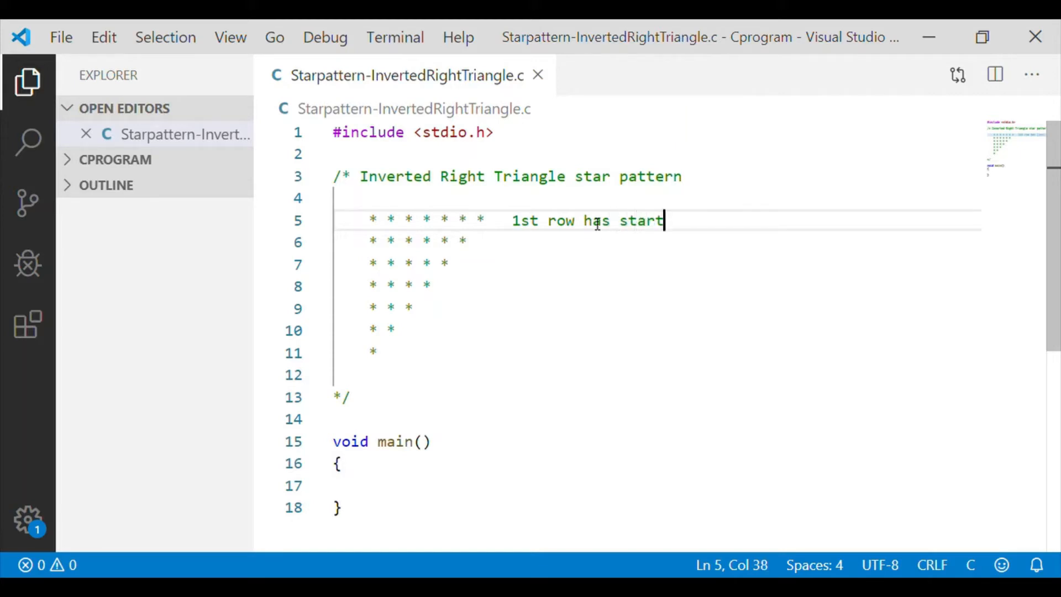
pyautogui.write('s =')
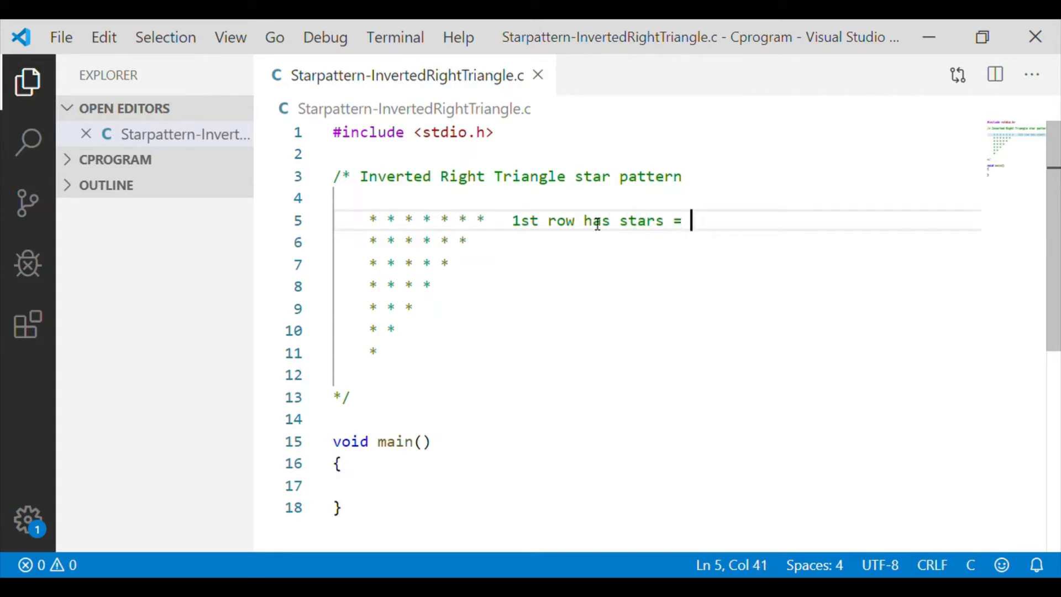
pyautogui.write('size of')
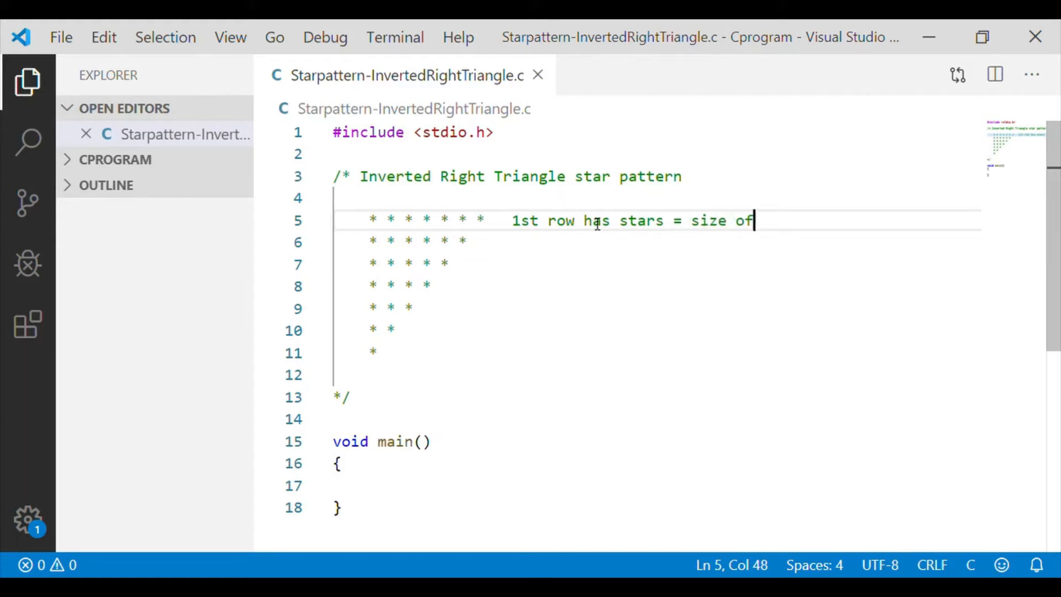
pyautogui.write('tr')
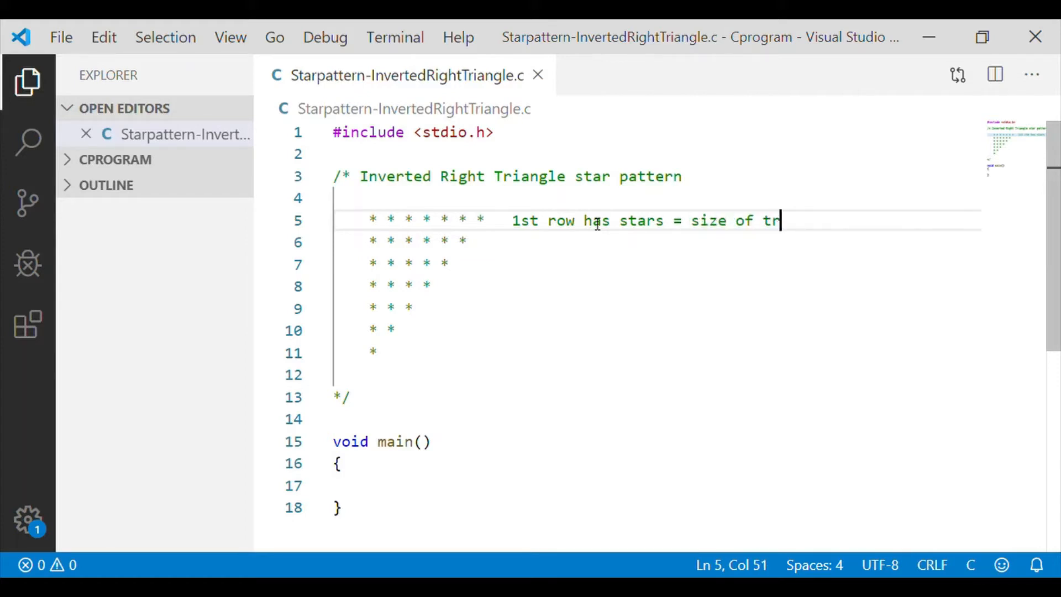
pyautogui.write('iangle')
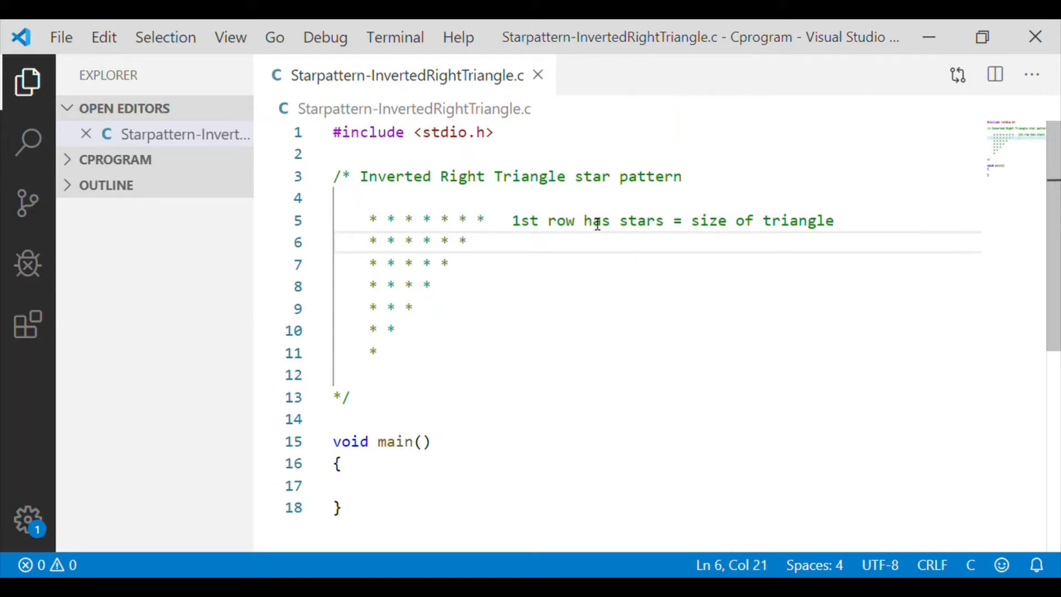
# Annotate the second row: '2nd row has stars = size of triangle - 1'
pyautogui.write('2nd row has')
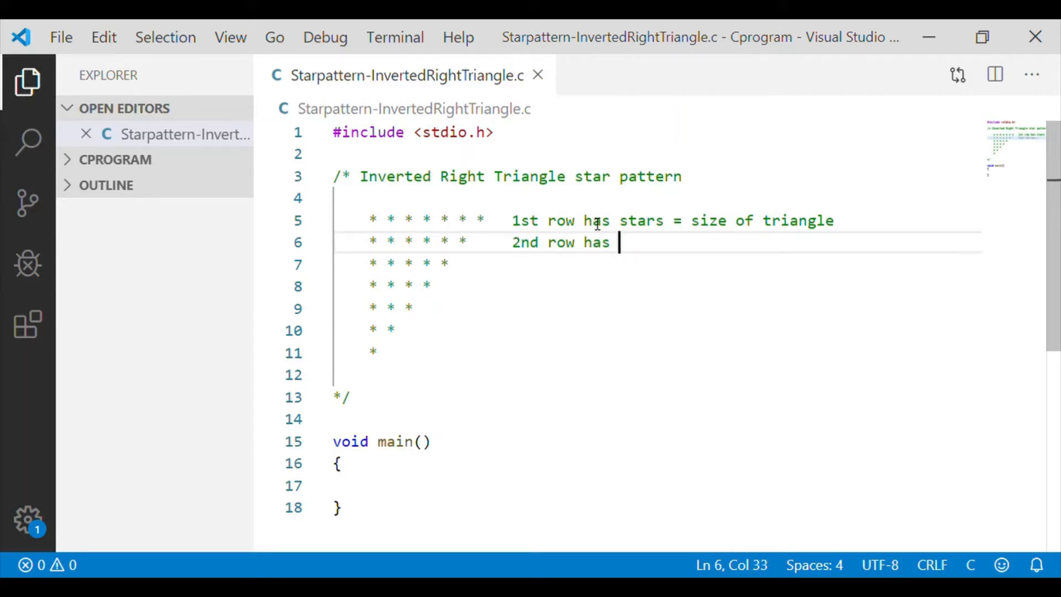
pyautogui.write('stars')
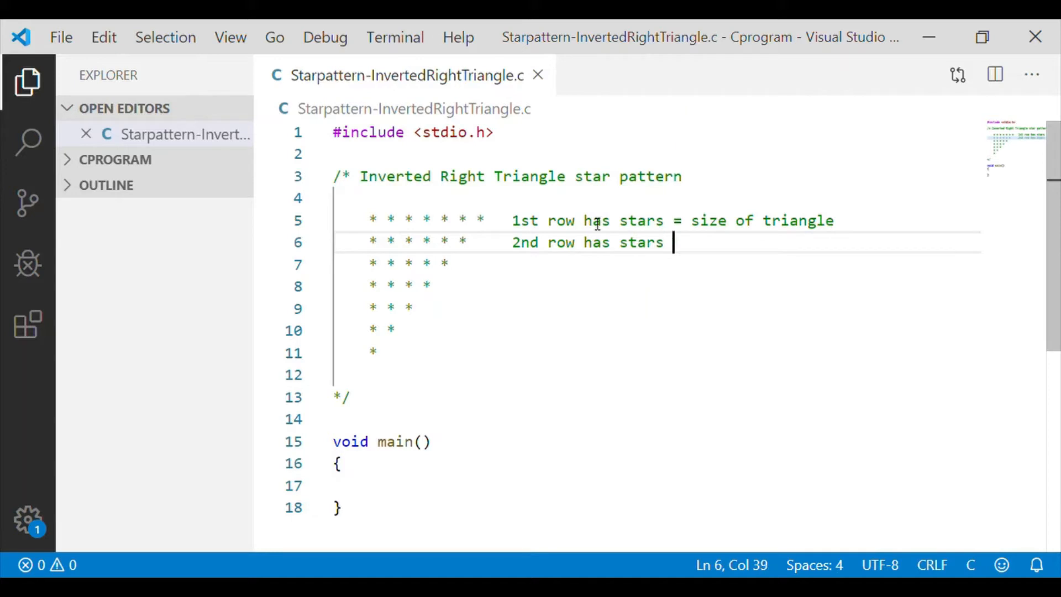
pyautogui.write('= size')
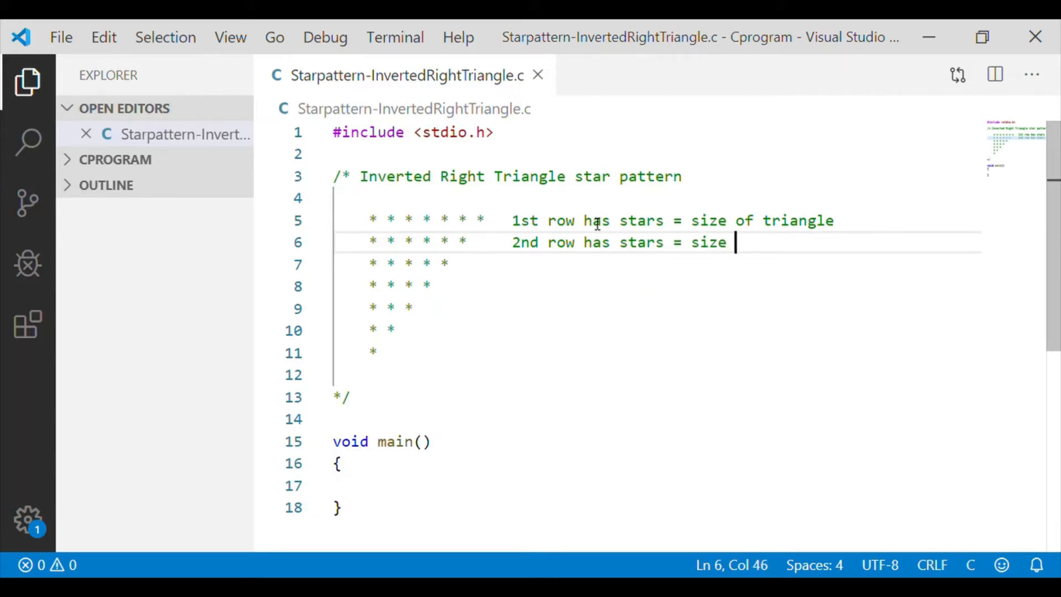
pyautogui.write('of triangle')
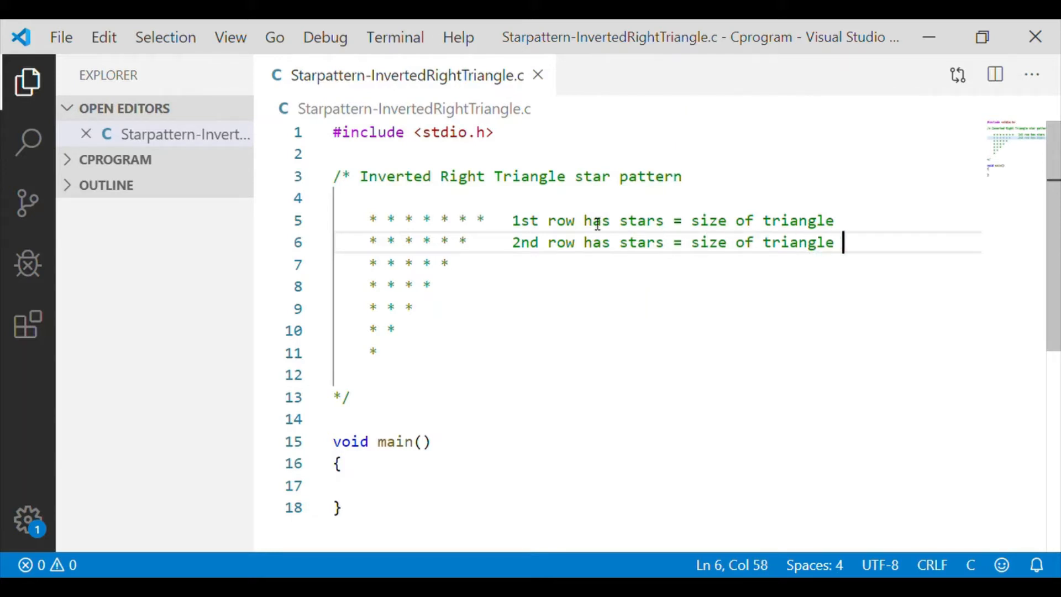
pyautogui.write('- 1')
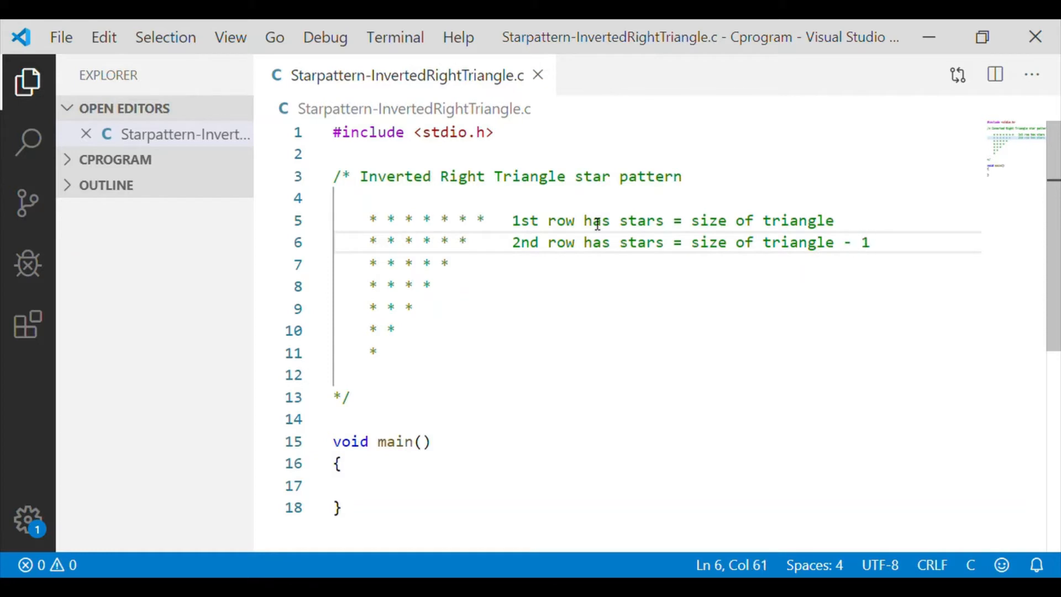
# Annotate the third row: '3rd row has stars = size of triangle - 2', then begin the 'No' line
pyautogui.click(447, 265)
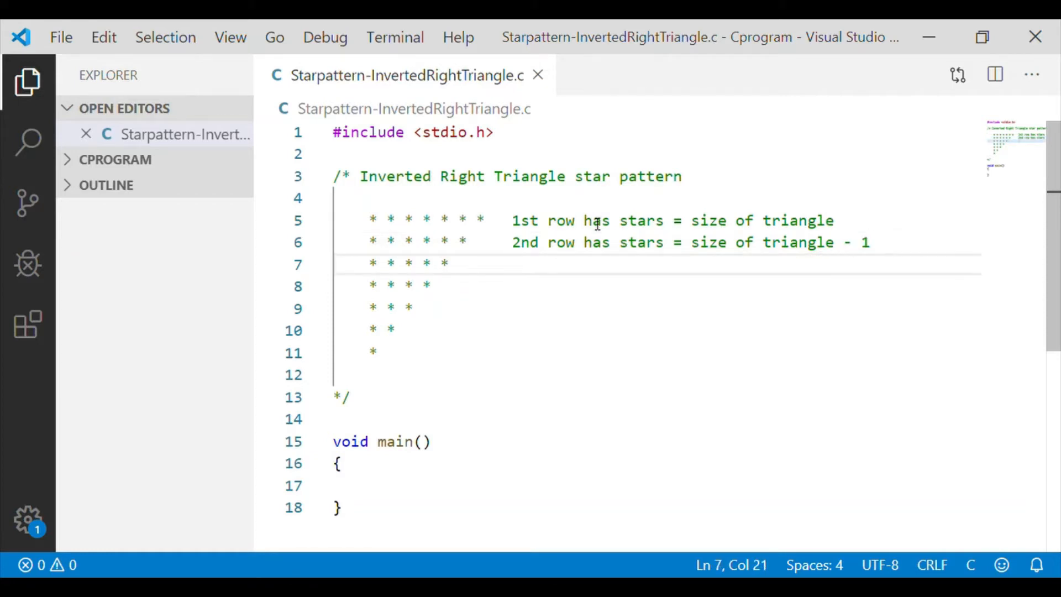
pyautogui.write('3rd row ha')
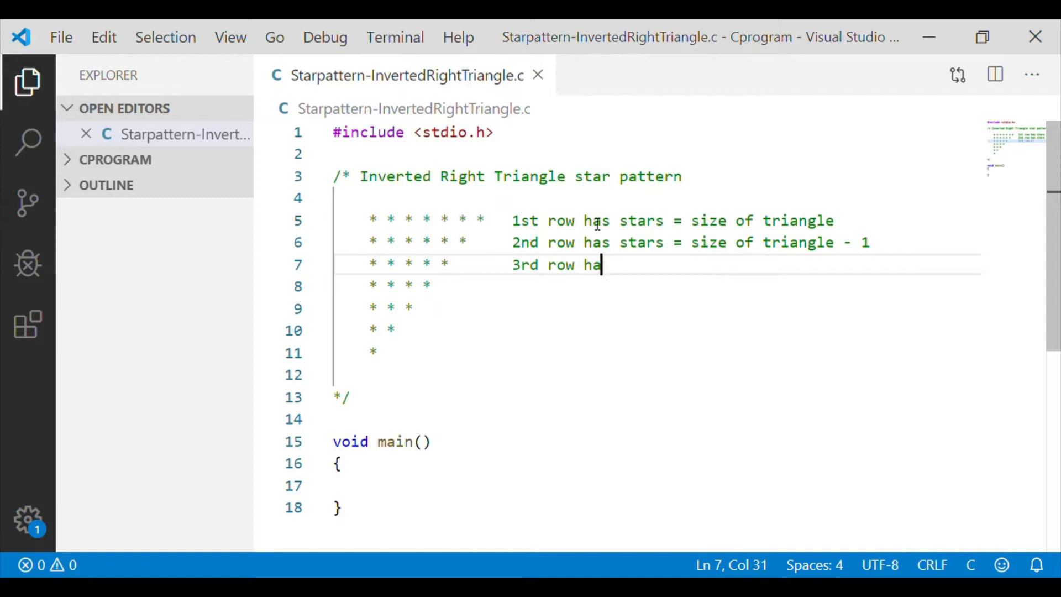
pyautogui.write('s stars')
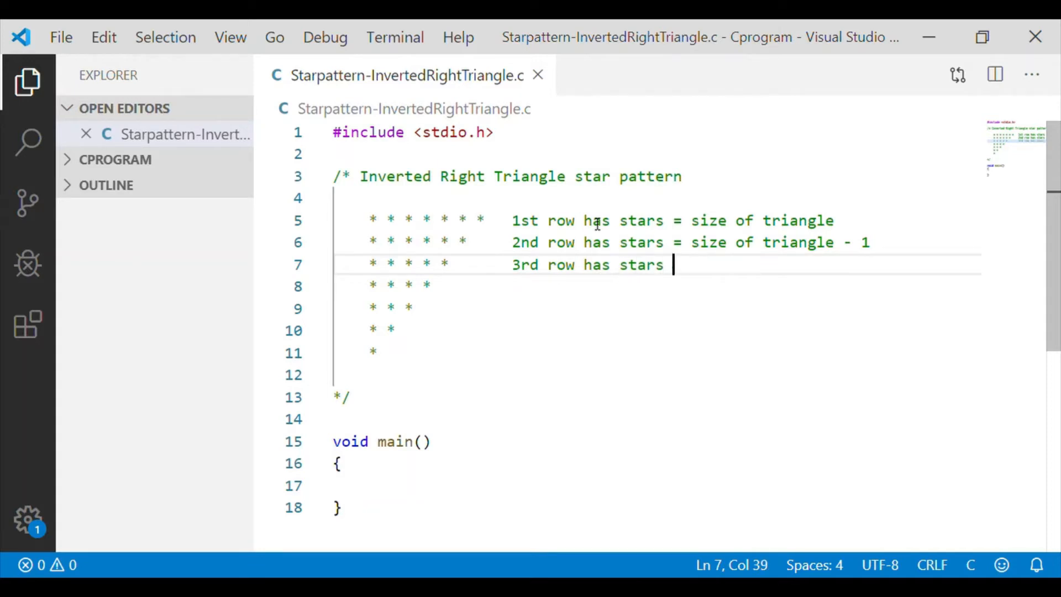
pyautogui.write('=')
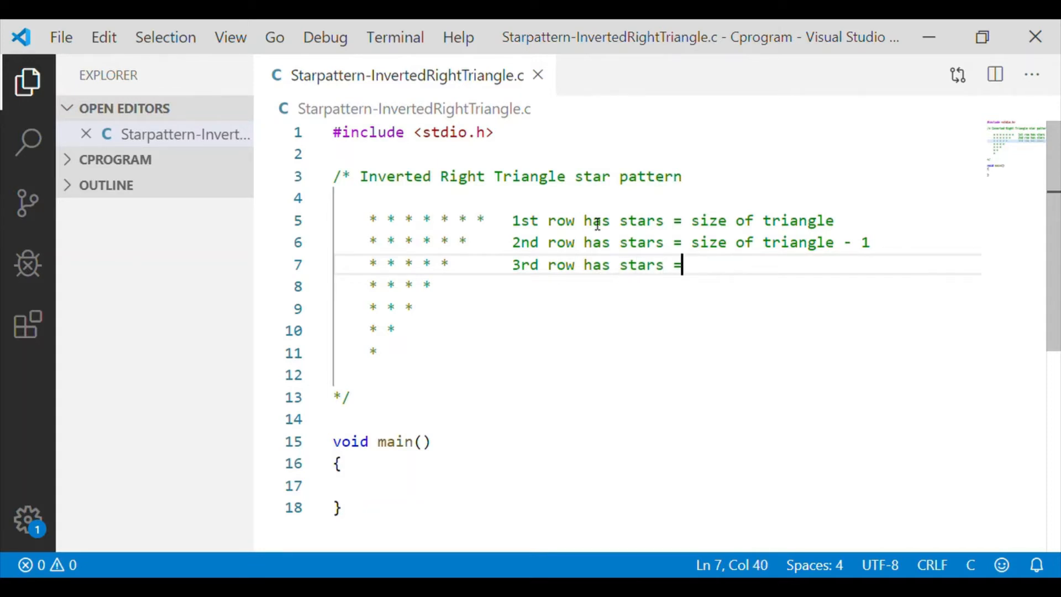
pyautogui.write('size of tr')
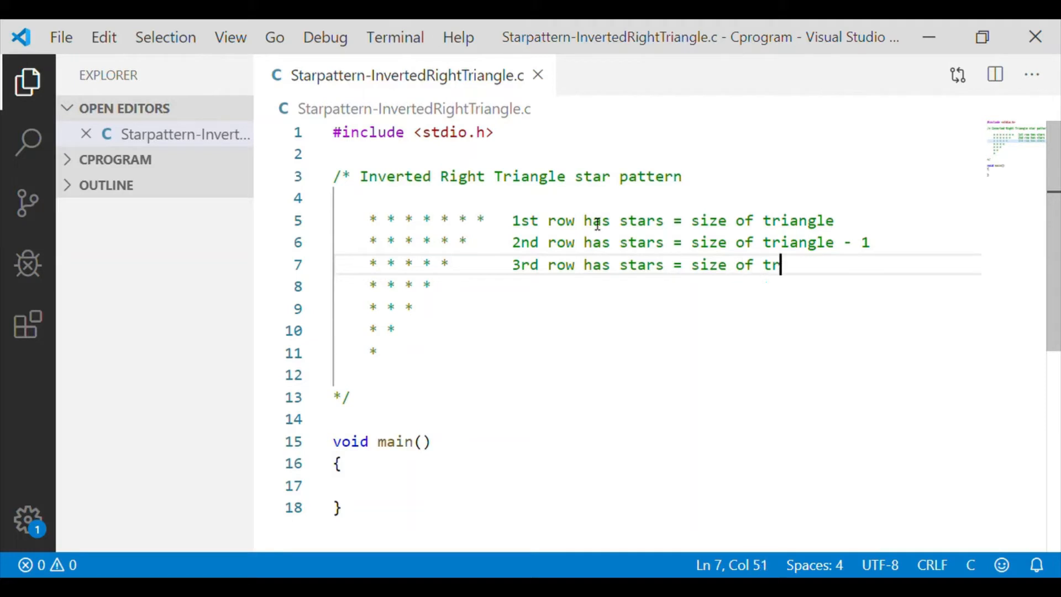
pyautogui.write('iangle -')
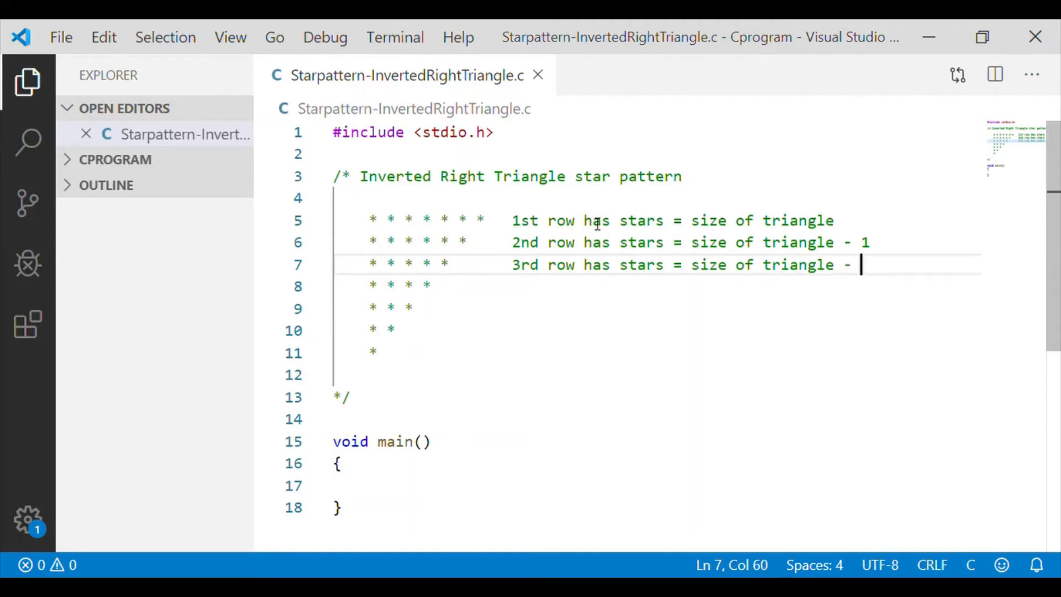
pyautogui.write('2')
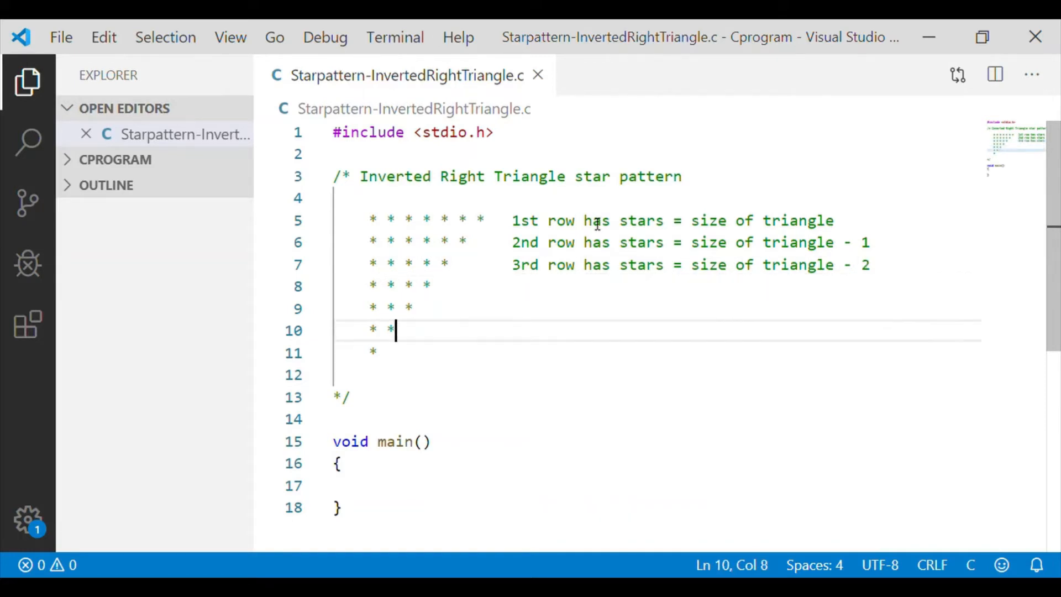
pyautogui.write('No')
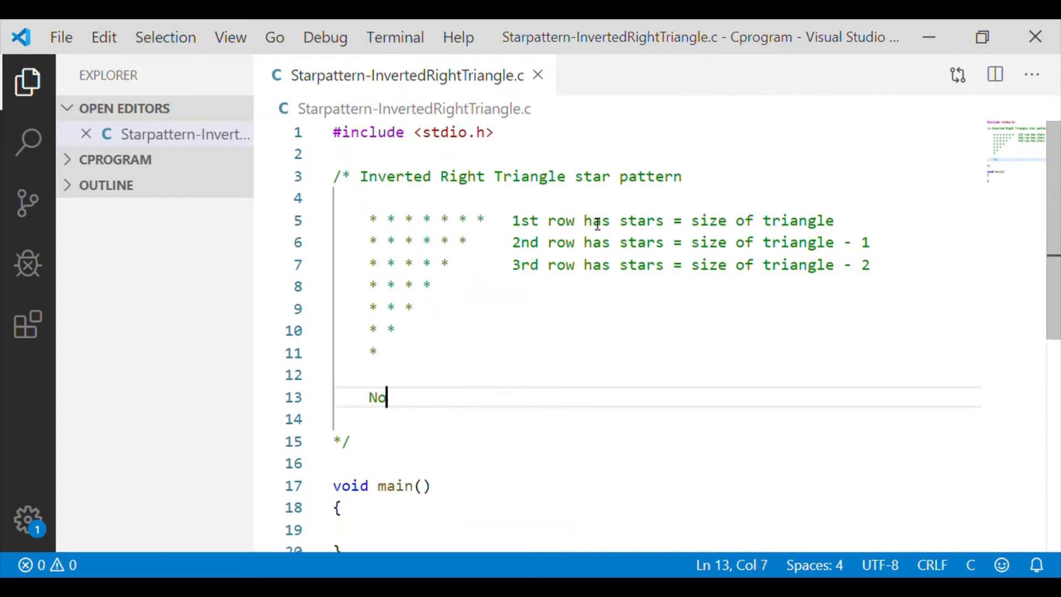
# Write the rule 'No. of stars per row = size of triangle - (row number - 1)' in the comment
pyautogui.write('. of sta')
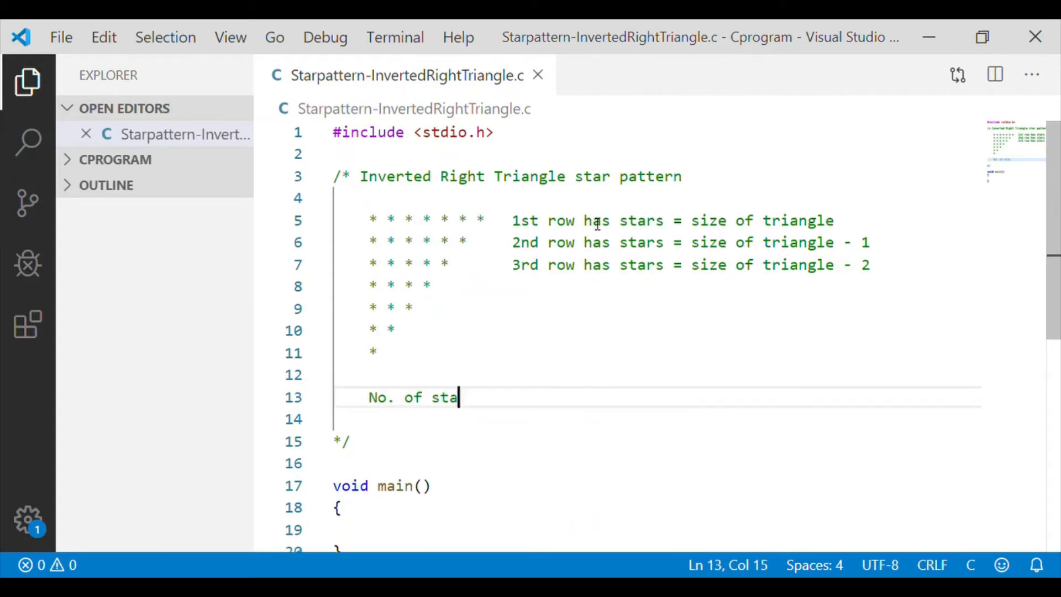
pyautogui.write('rs per row')
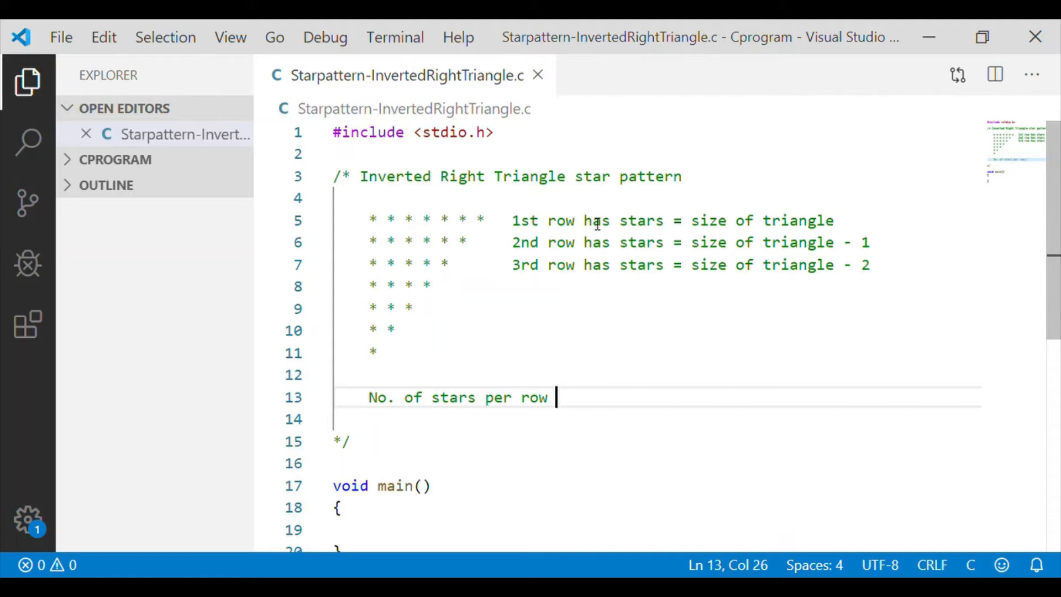
pyautogui.write('= size')
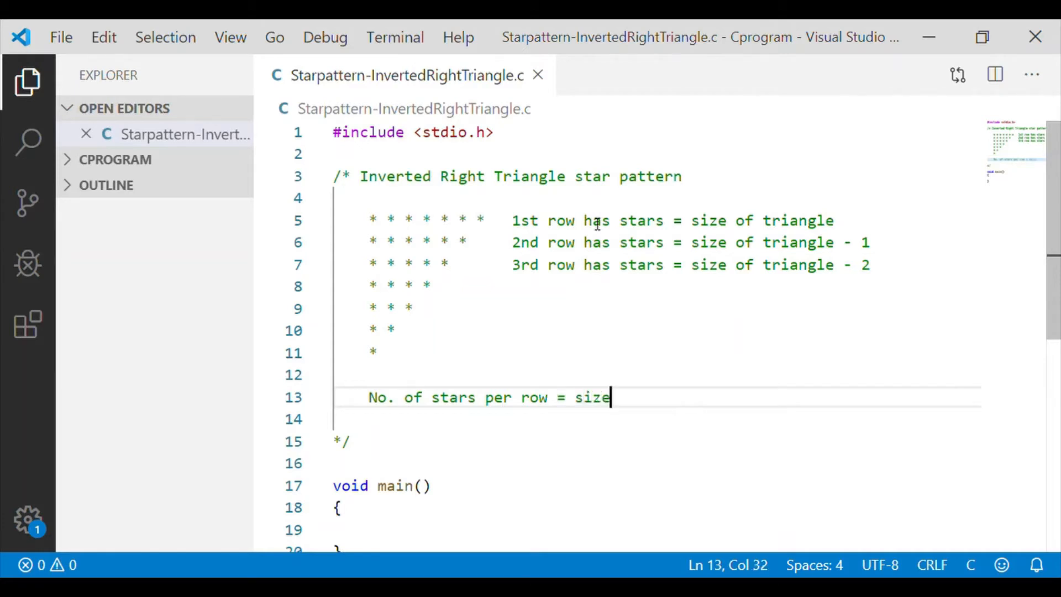
pyautogui.write('of triangle')
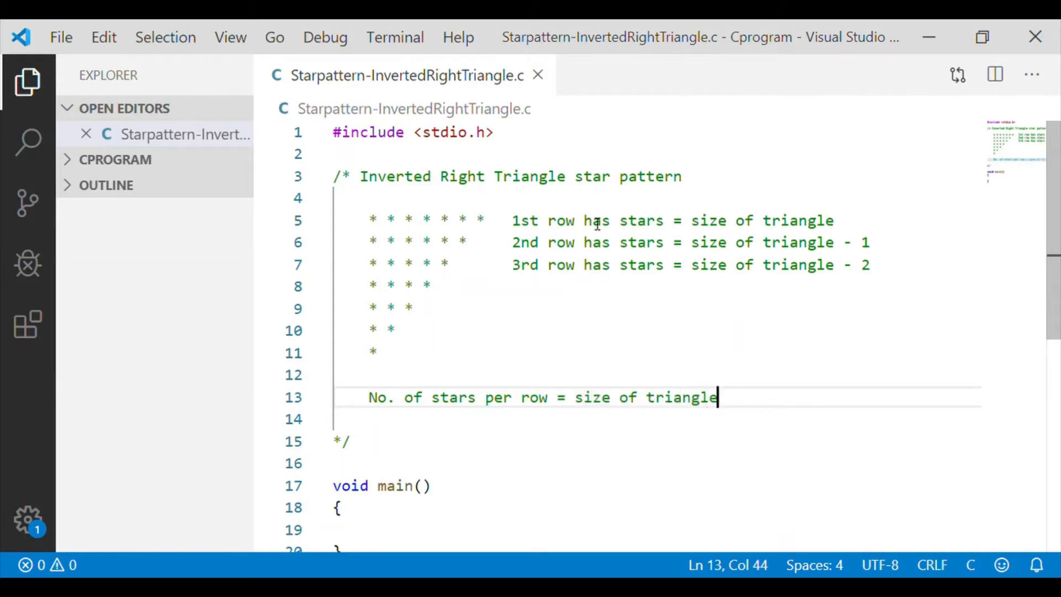
pyautogui.write('- ()')
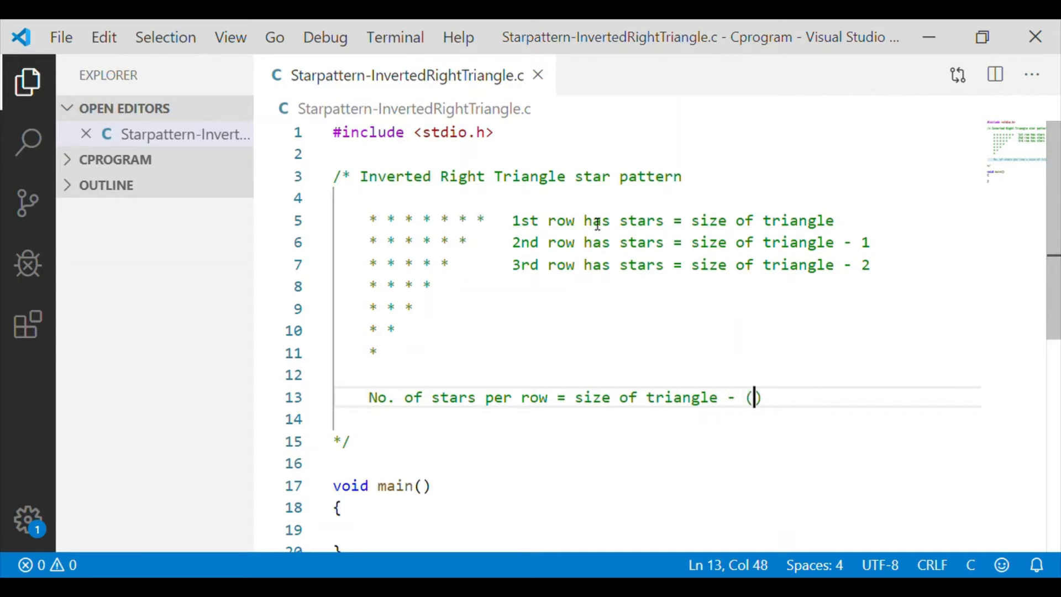
pyautogui.write('row number')
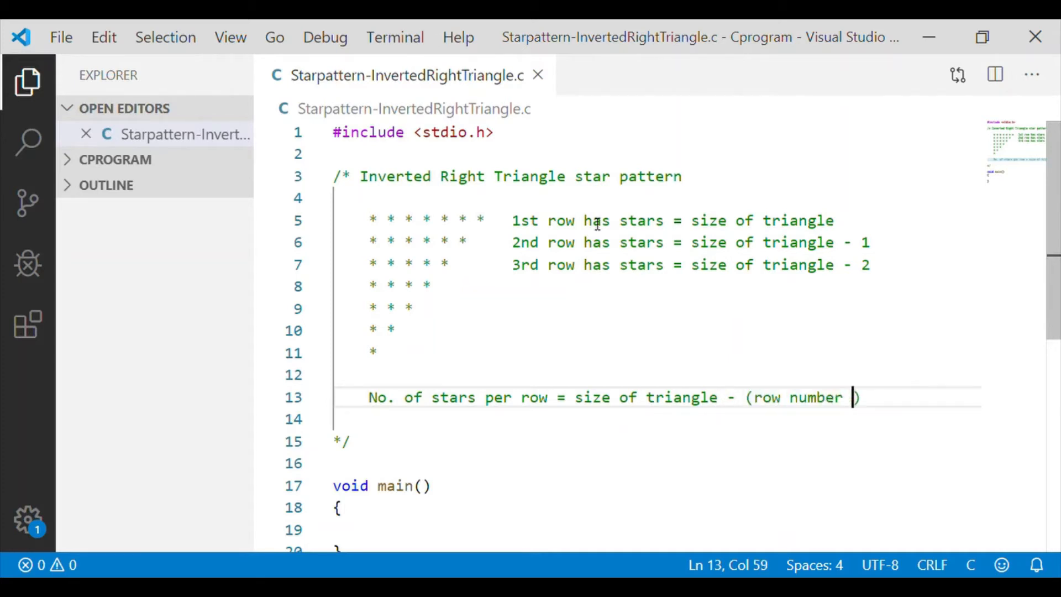
pyautogui.write('- 1')
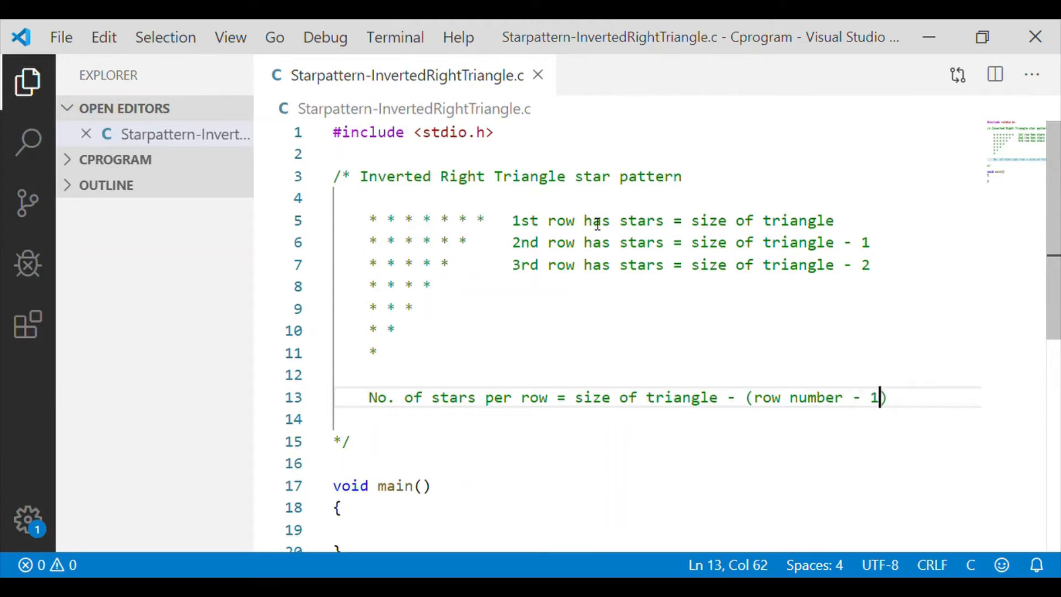
pyautogui.moveTo(373, 335)
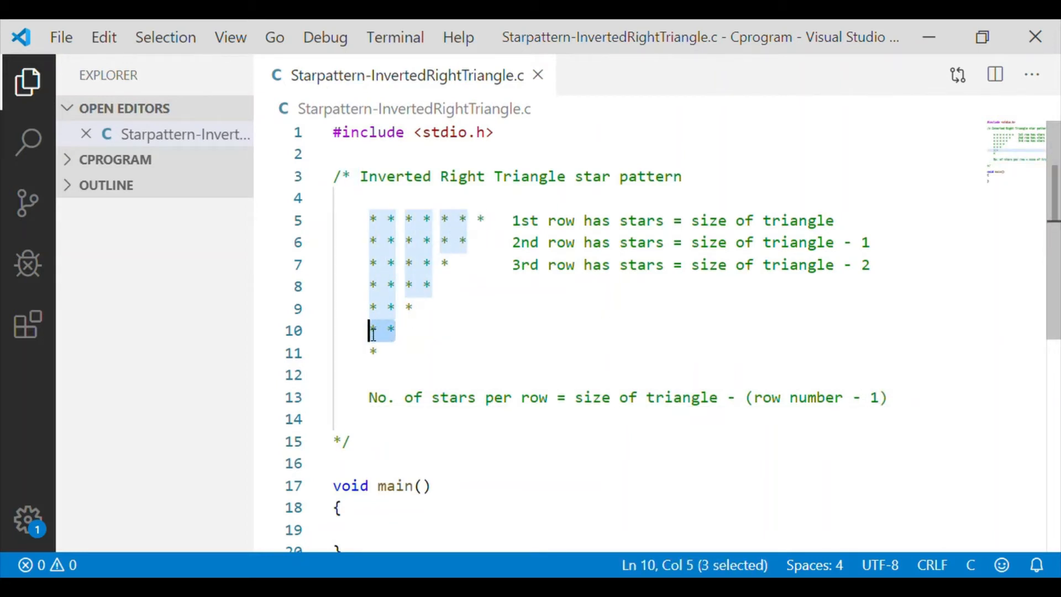
pyautogui.moveTo(701, 438)
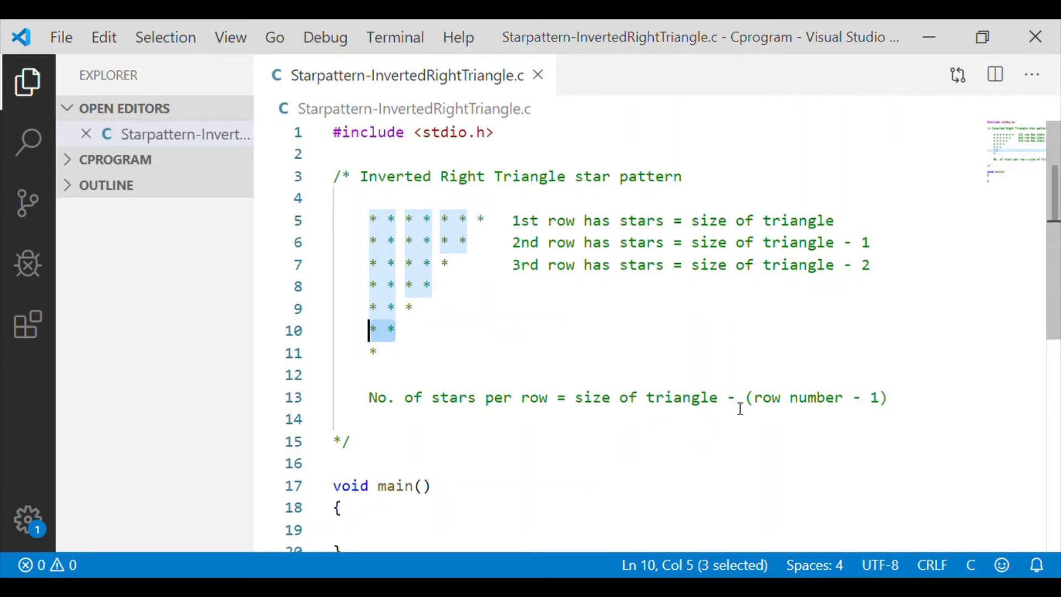
pyautogui.scroll(-3)
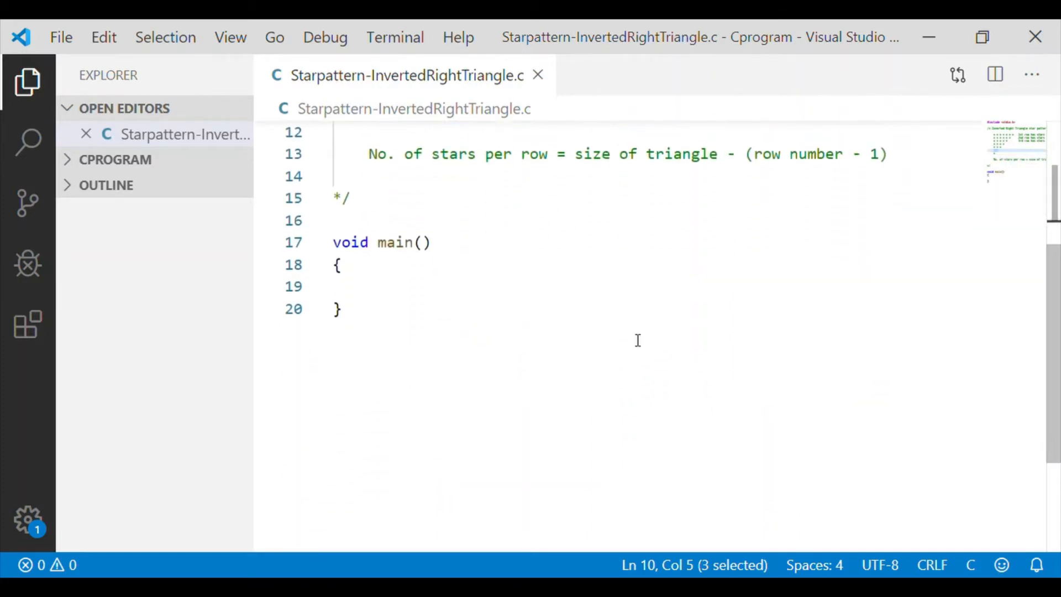
# Declare 'int row, column, number;' inside main
pyautogui.write('in')
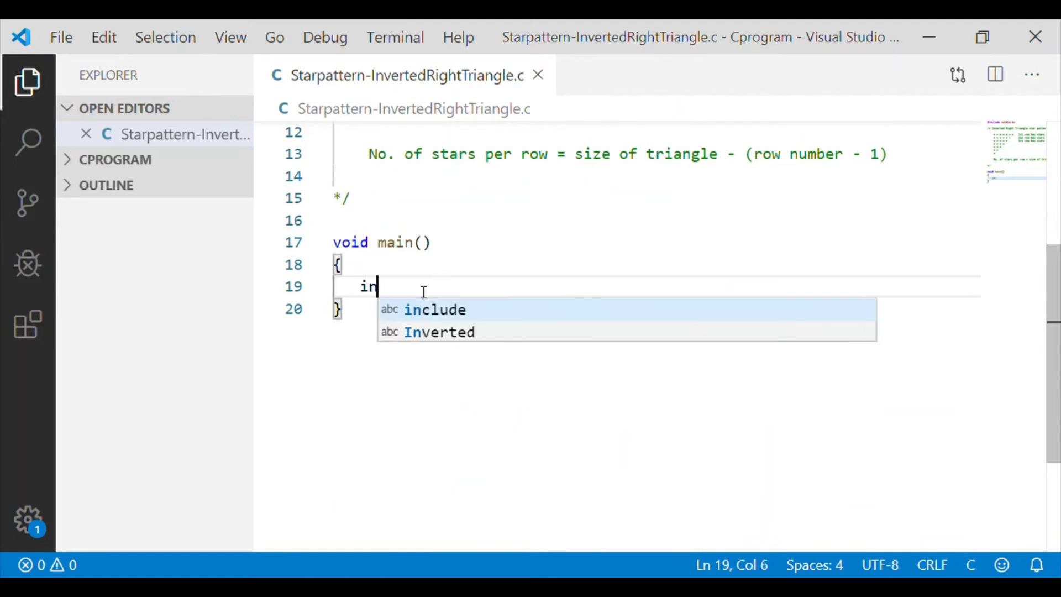
pyautogui.write('t row, colum')
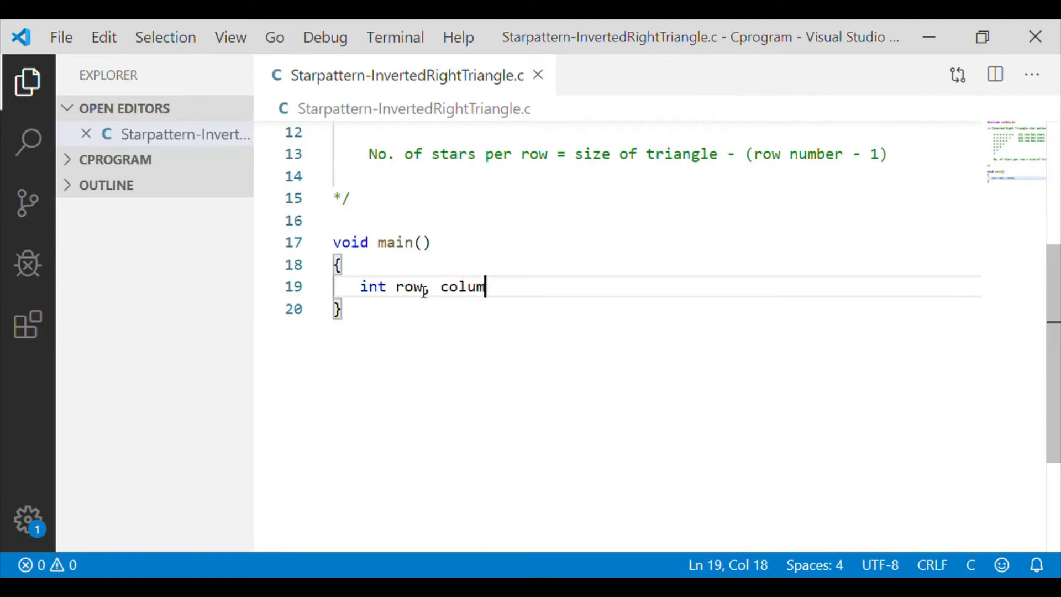
pyautogui.write('n, number;')
pyautogui.write('printf("Enter ')
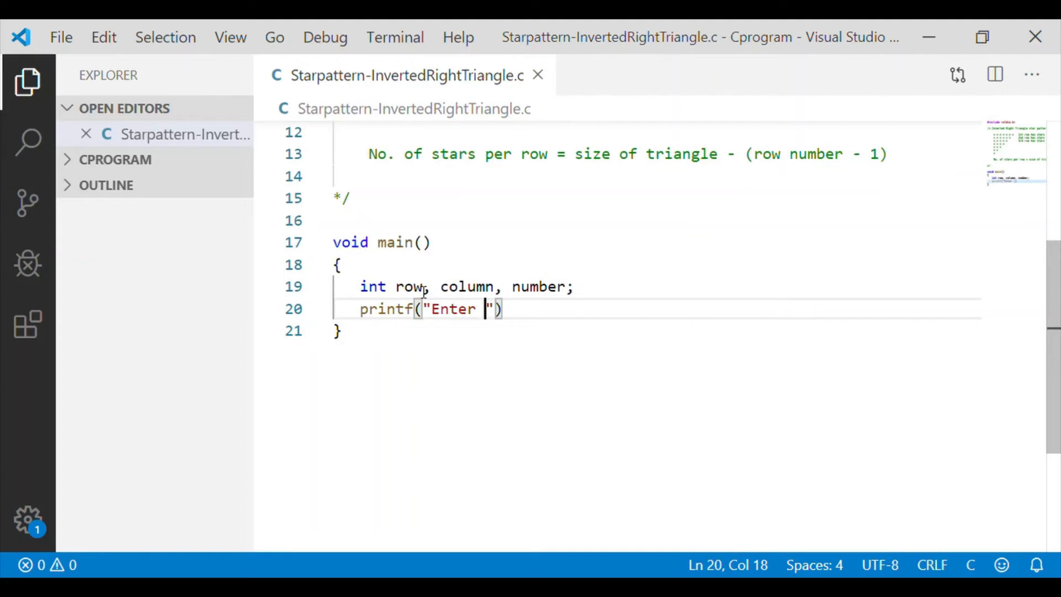
# Prompt 'Enter size of inverted right triangle = ' and read it with scanf("%d", &number)
pyautogui.write('size of')
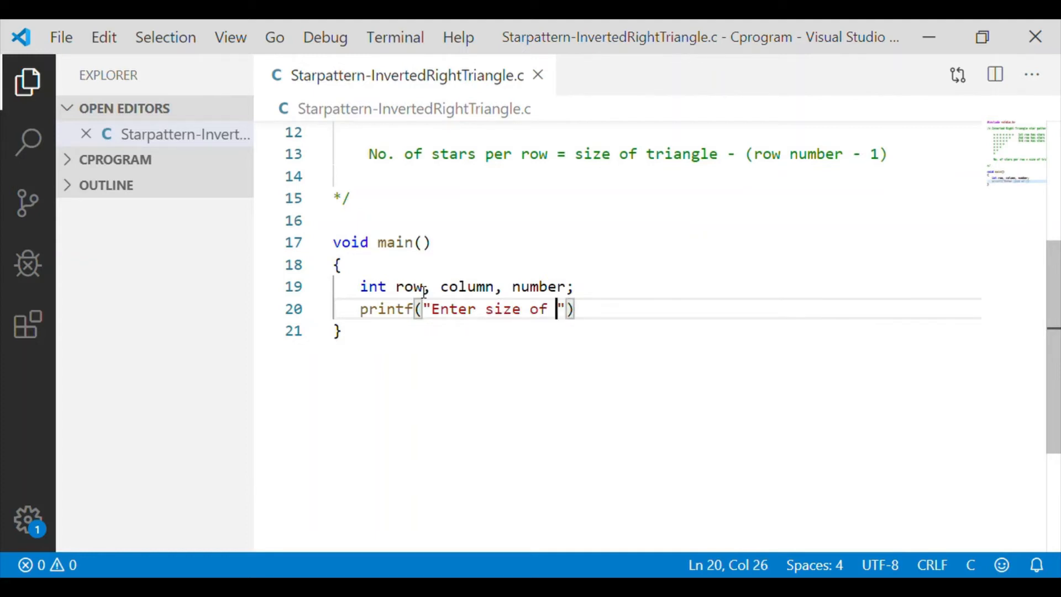
pyautogui.write('inverted righ')
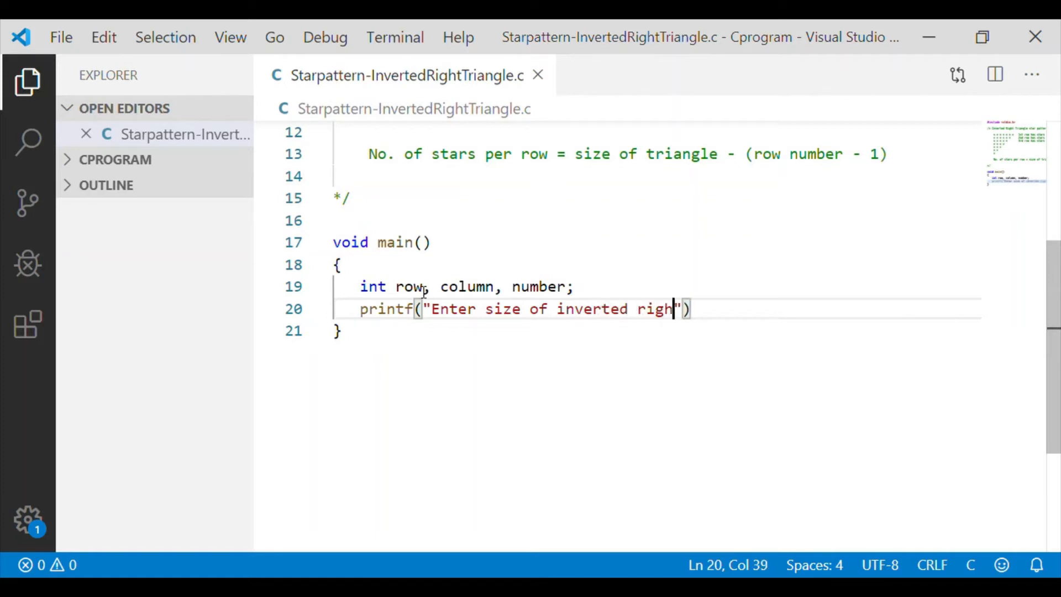
pyautogui.write('triangle =')
pyautogui.write('scanf(')
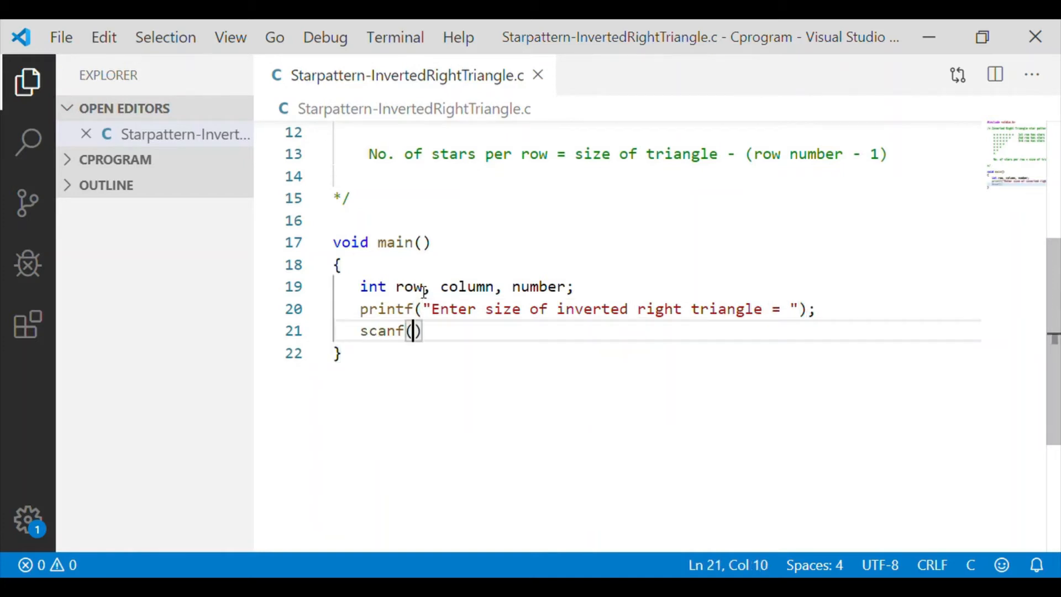
pyautogui.write('"%d"')
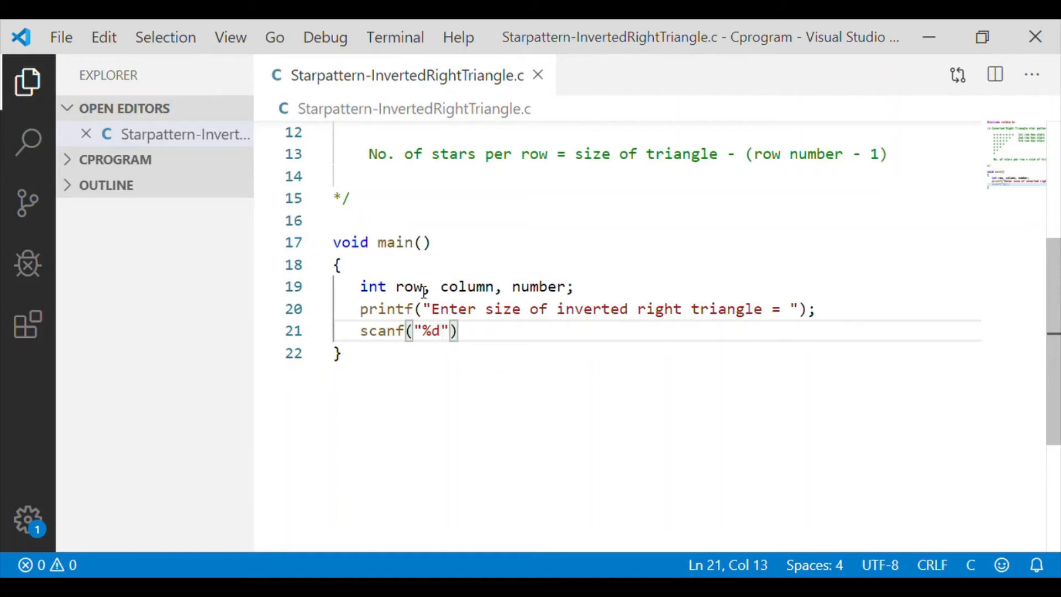
pyautogui.write(',')
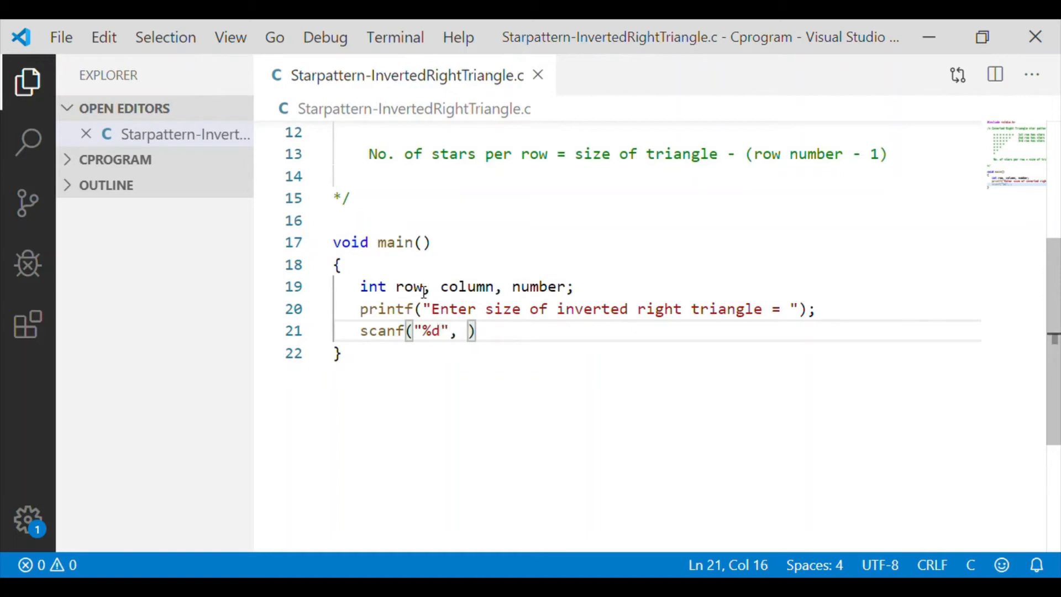
pyautogui.write('&number')
pyautogui.write('for (row = ')
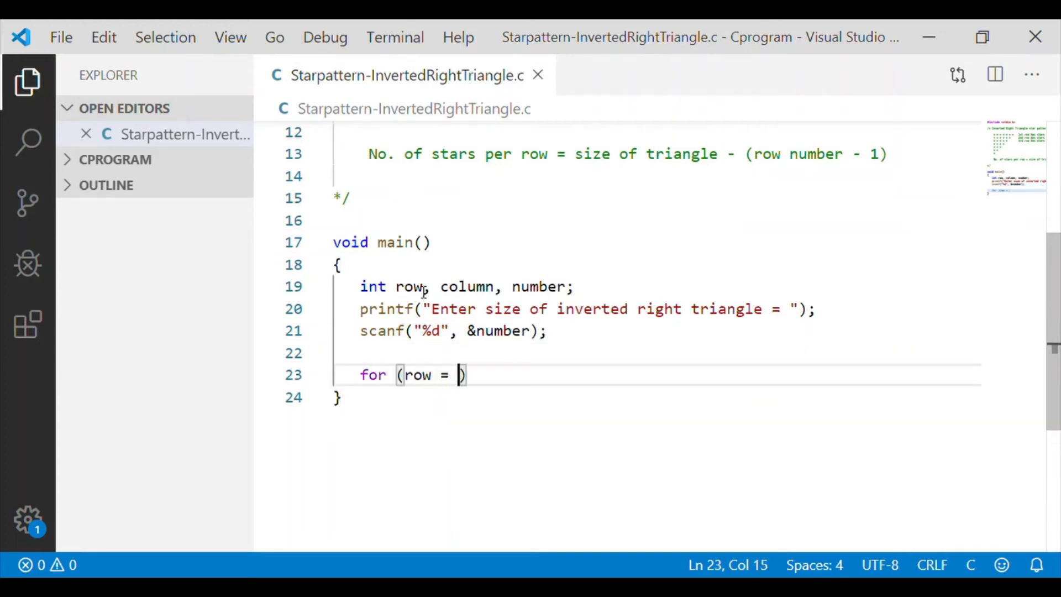
# Write the outer loop for(row = 1; row <= number; row++) with its opening brace
pyautogui.write('1; row')
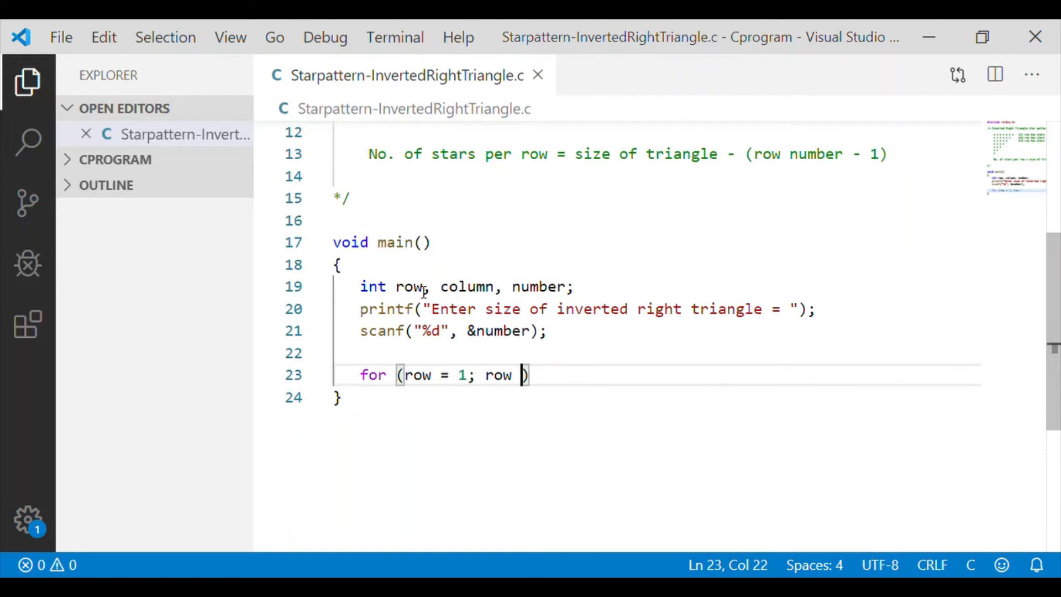
pyautogui.write('<= number;')
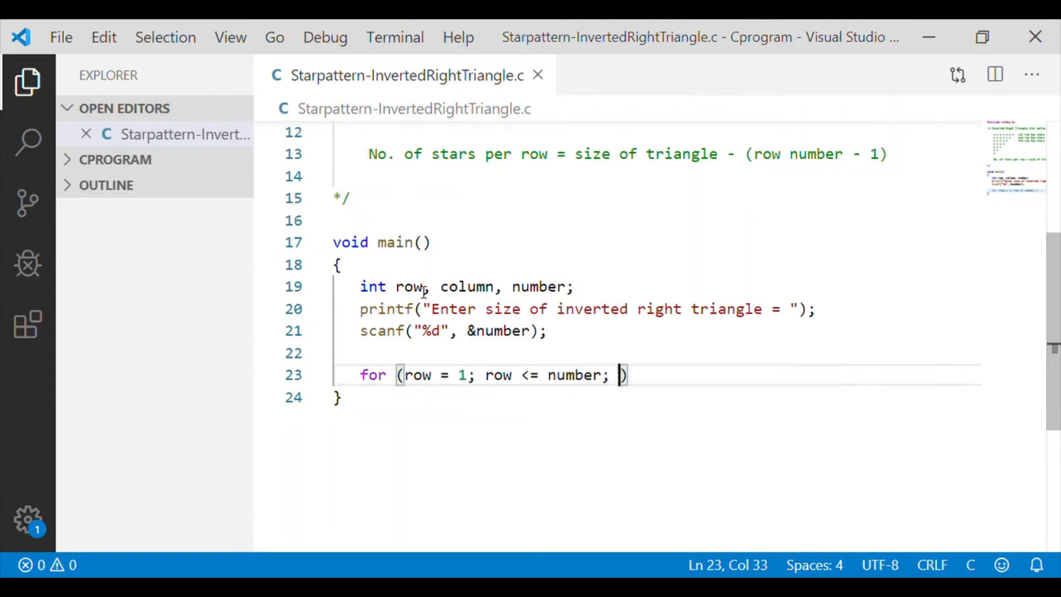
pyautogui.write('row++')
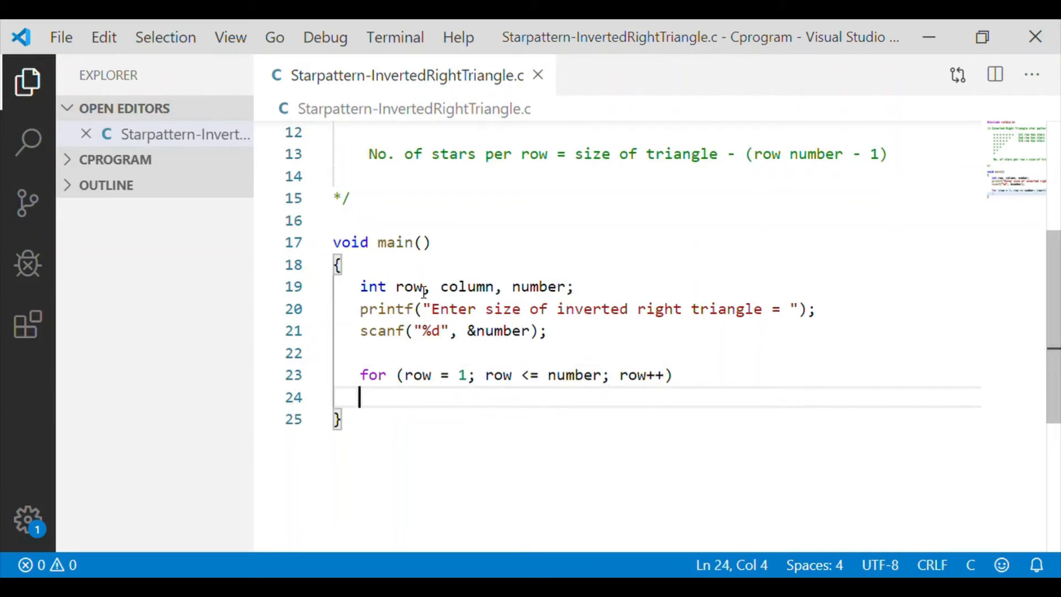
pyautogui.write('{')
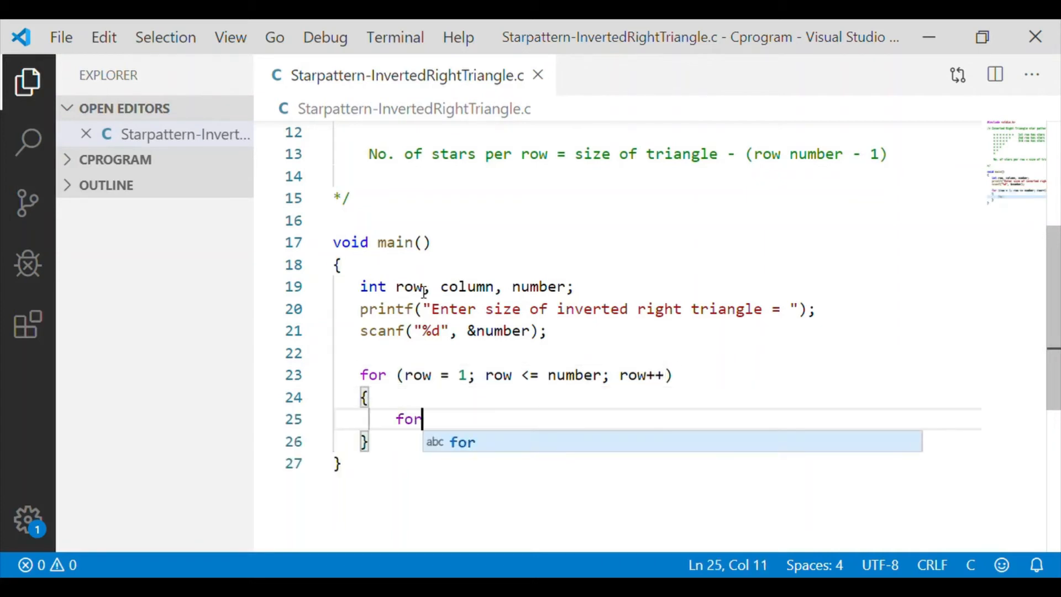
# Write the inner loop for(column = number; column >= row; column--)
pyautogui.write('(column)')
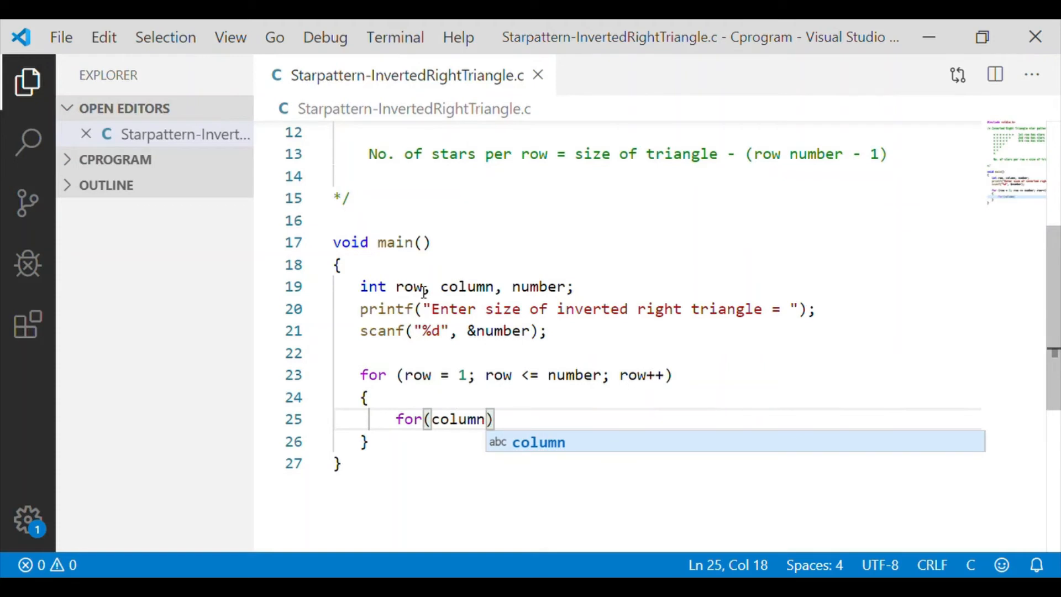
pyautogui.write('= number; column')
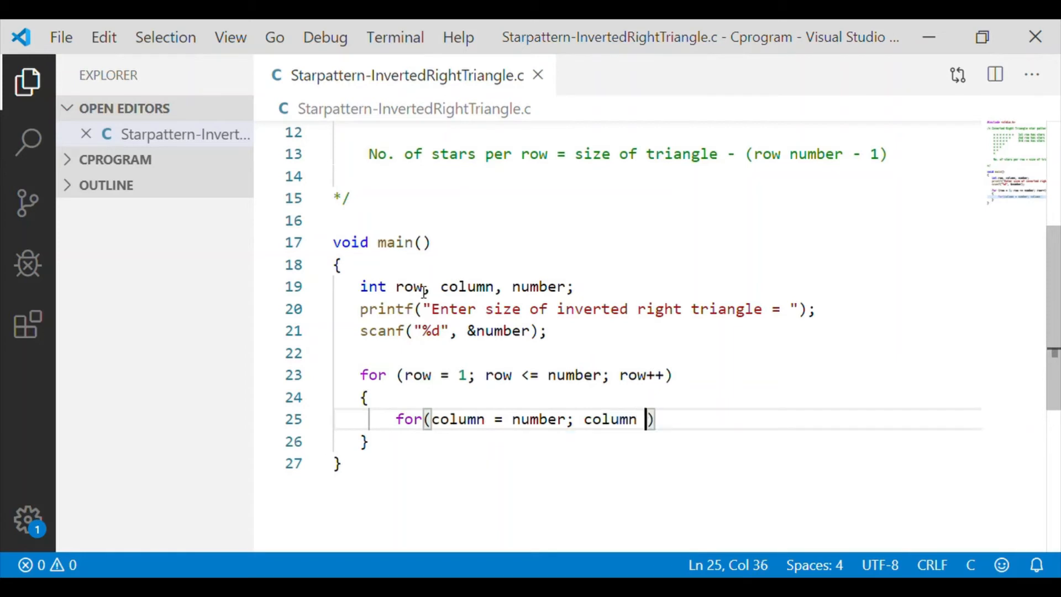
pyautogui.write('>=')
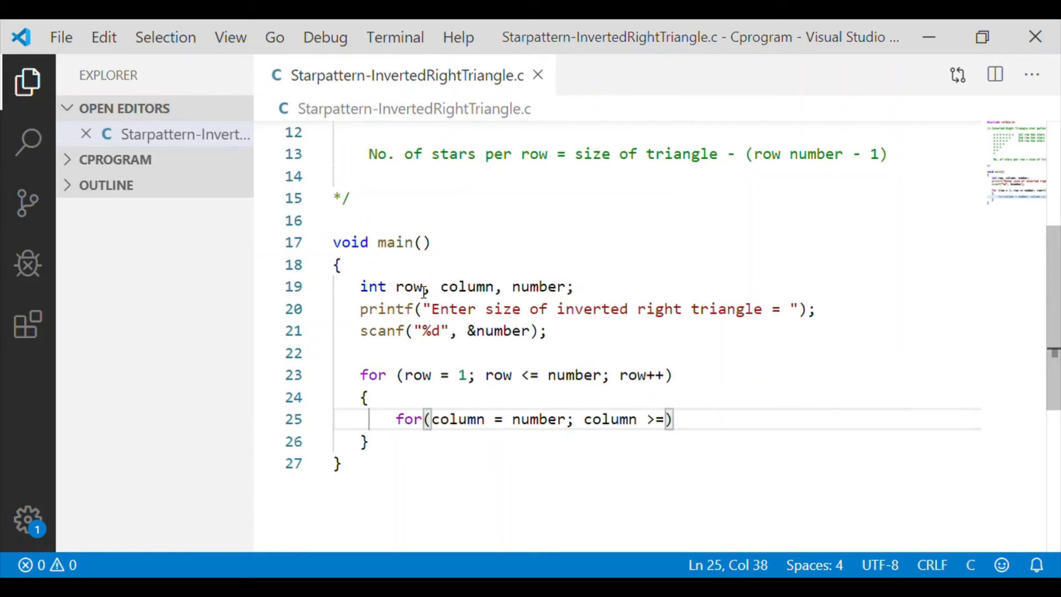
pyautogui.write('row; column')
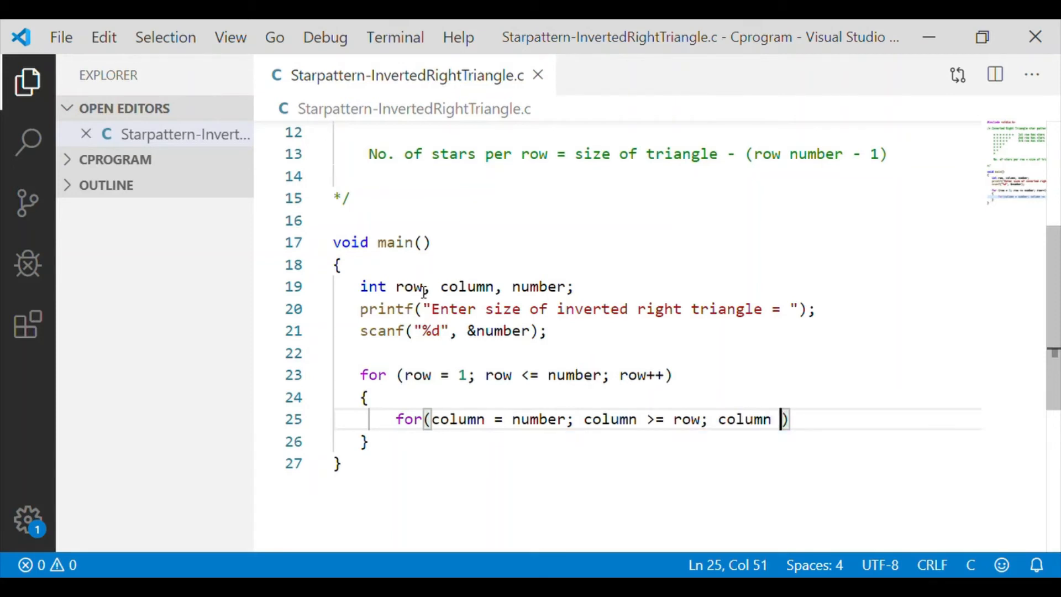
pyautogui.write('--')
pyautogui.write('{')
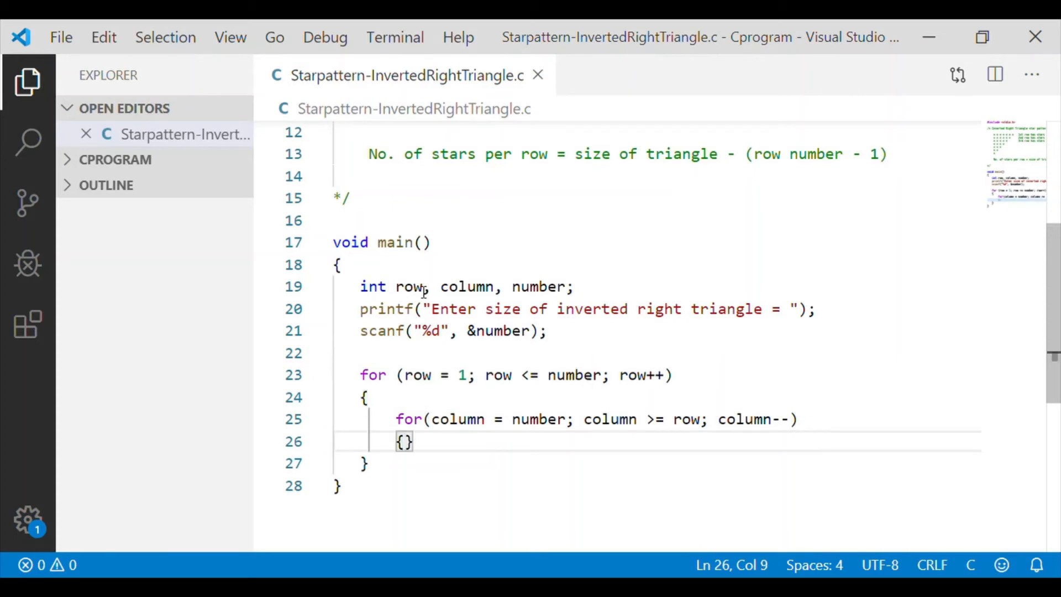
# Print "* " inside the inner loop and a "\n" after each row
pyautogui.write('printf("')
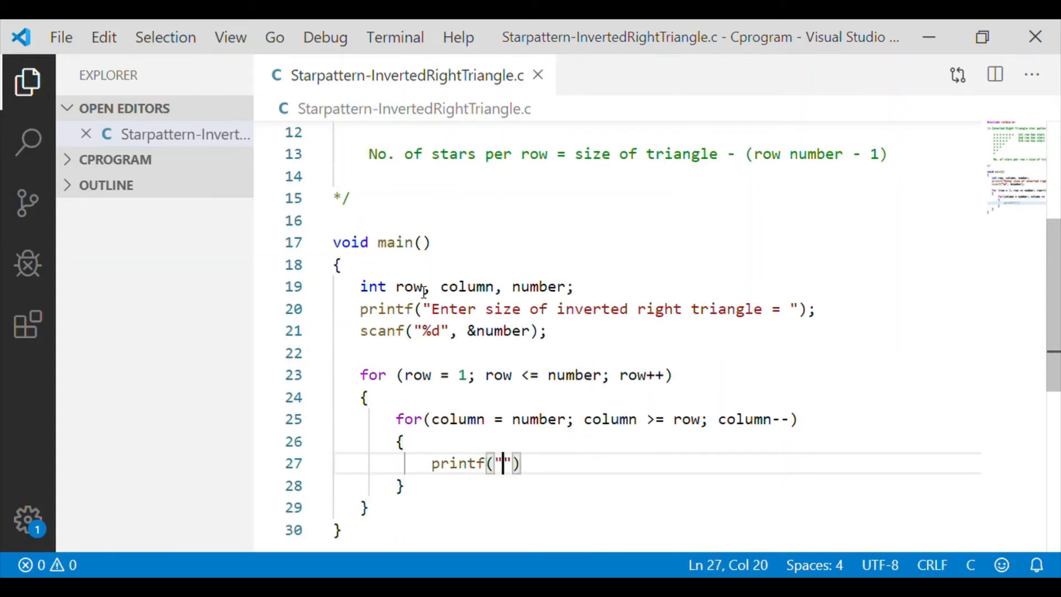
pyautogui.write('*')
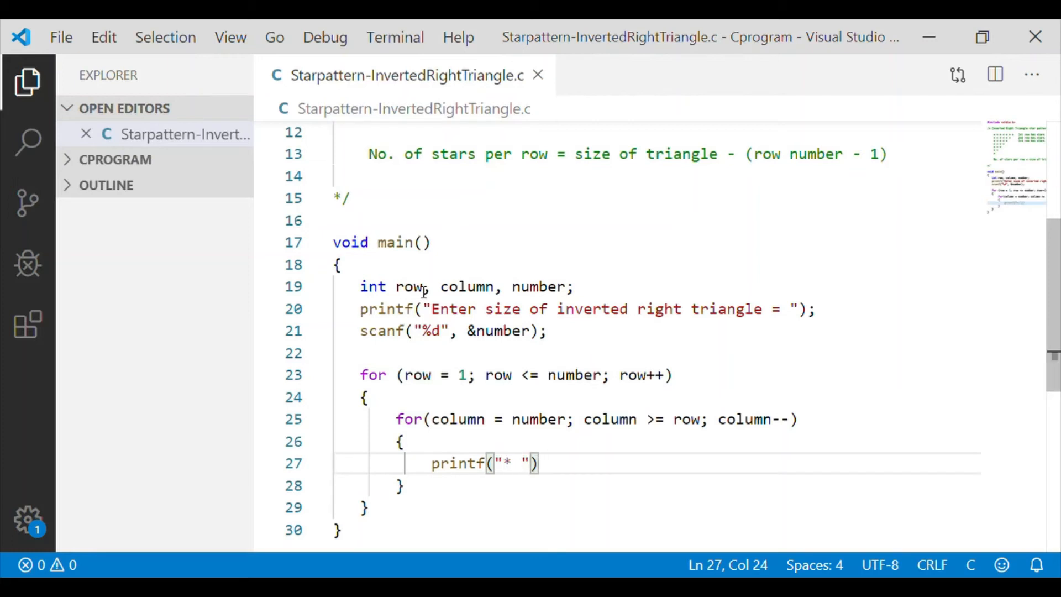
pyautogui.write(';')
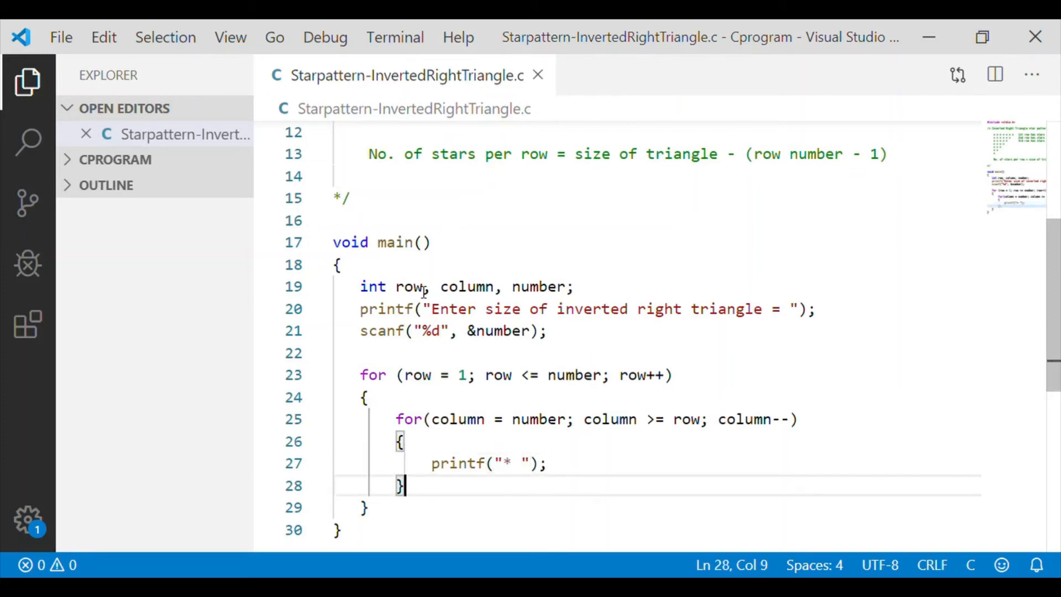
pyautogui.write('printf(')
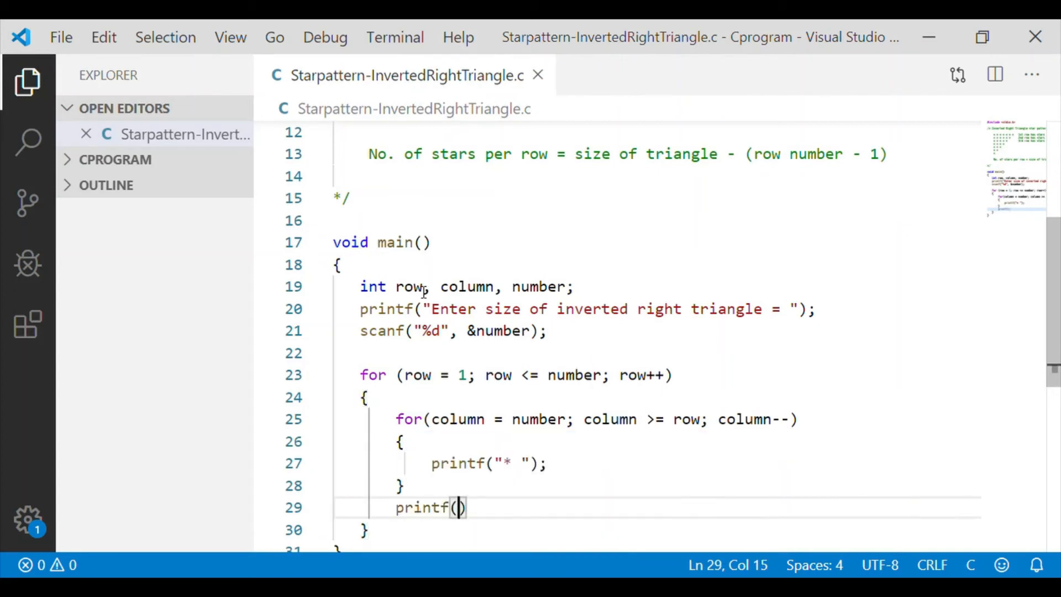
pyautogui.write('"\\"')
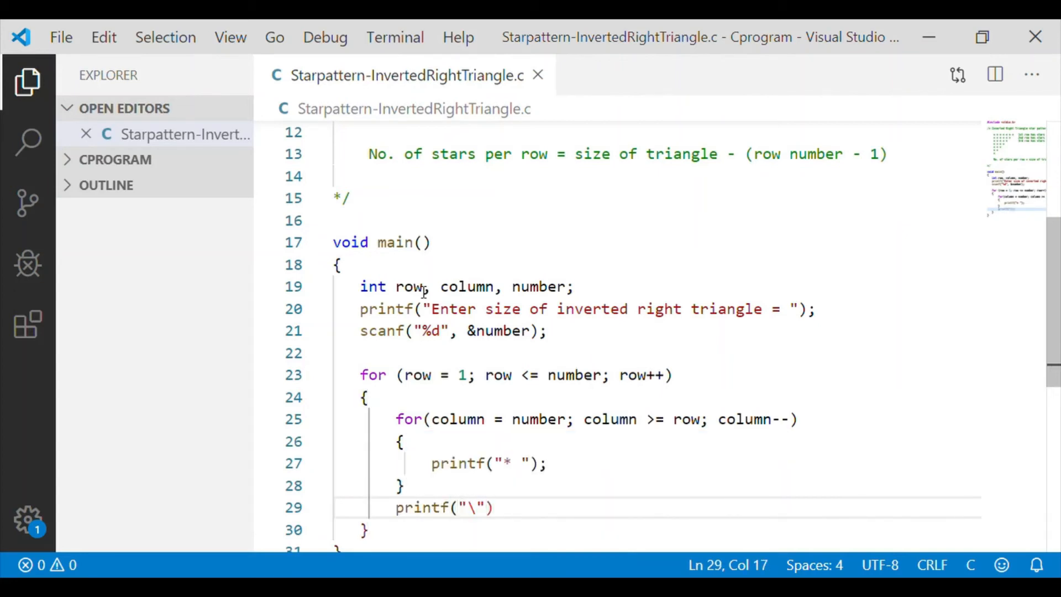
pyautogui.write('n");')
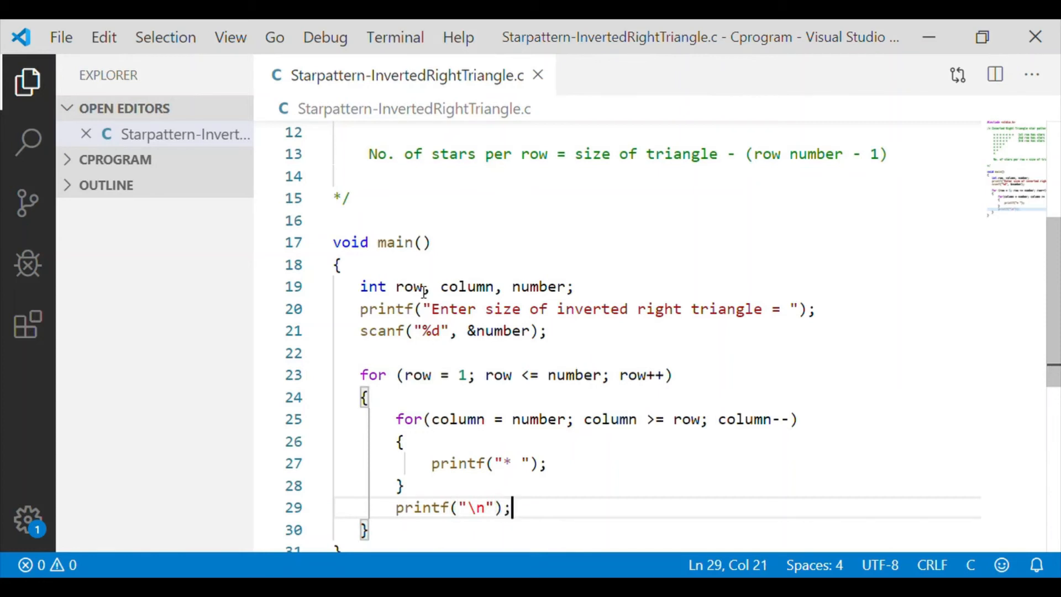
pyautogui.scroll(-3)
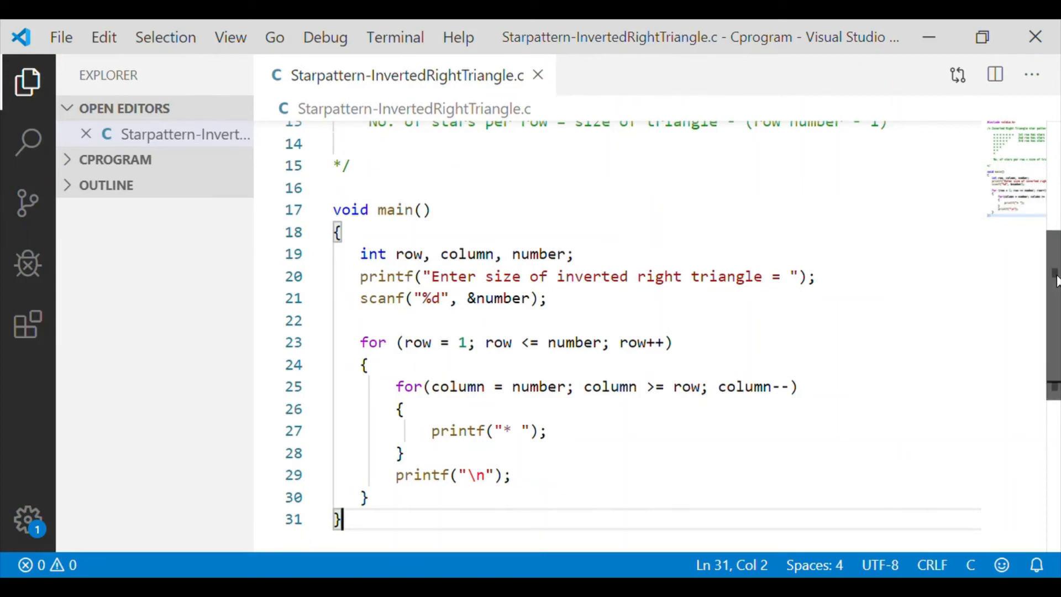
pyautogui.scroll(-3)
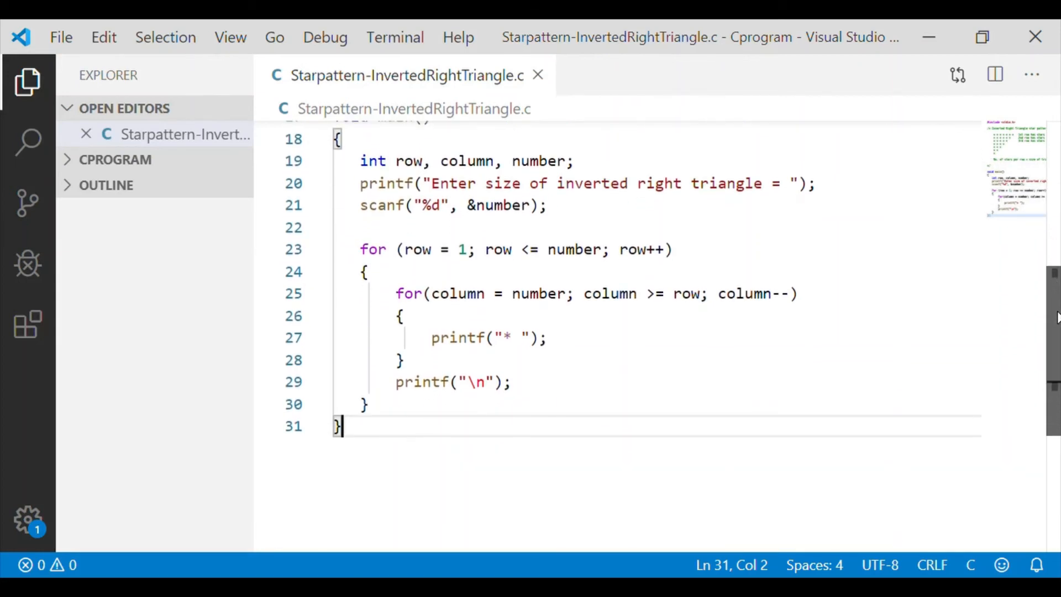
pyautogui.scroll(-3)
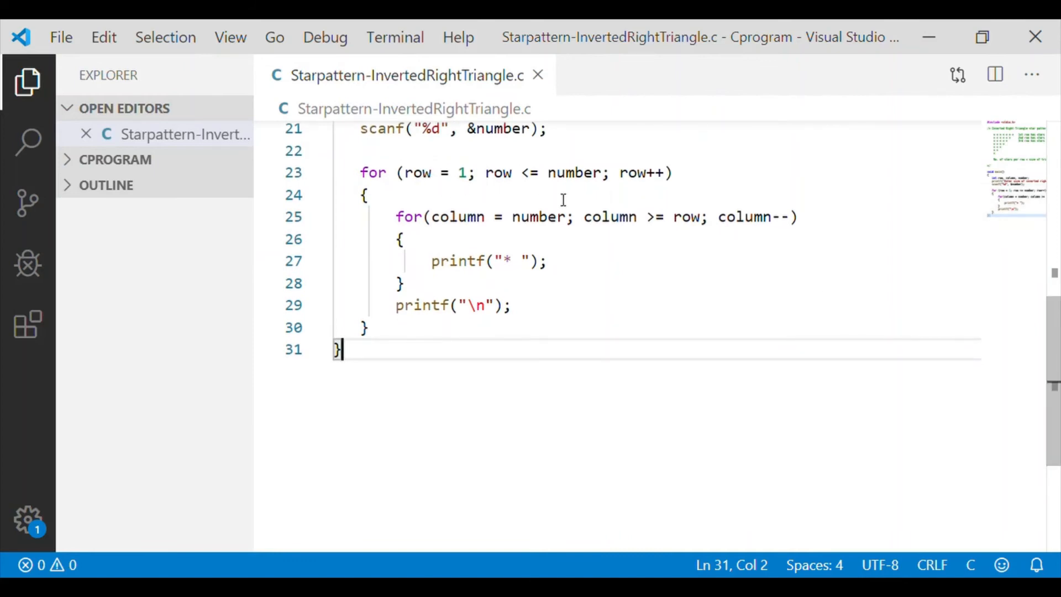
pyautogui.moveTo(517, 240)
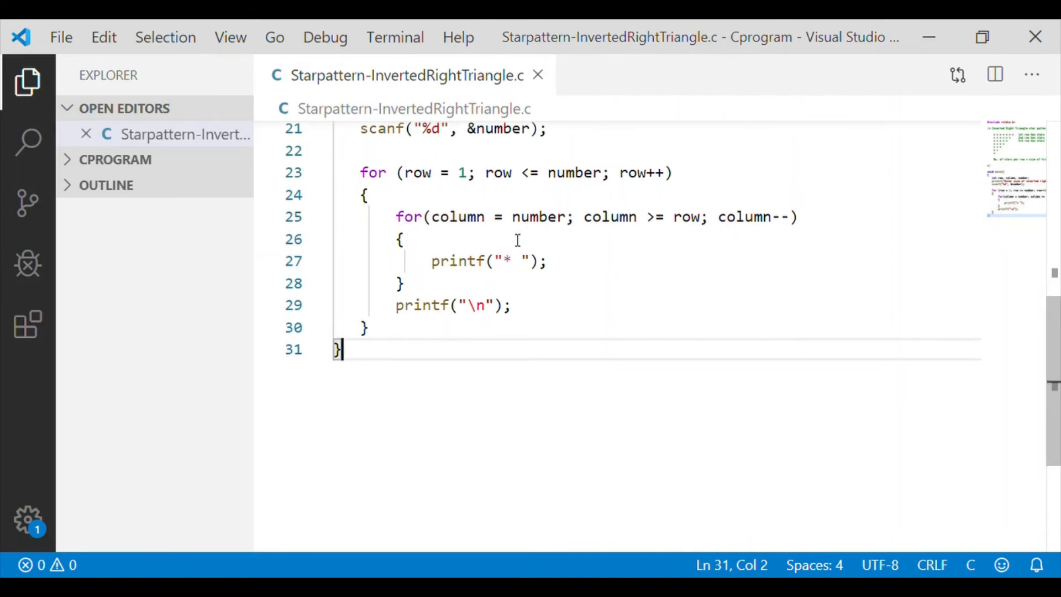
pyautogui.moveTo(529, 233)
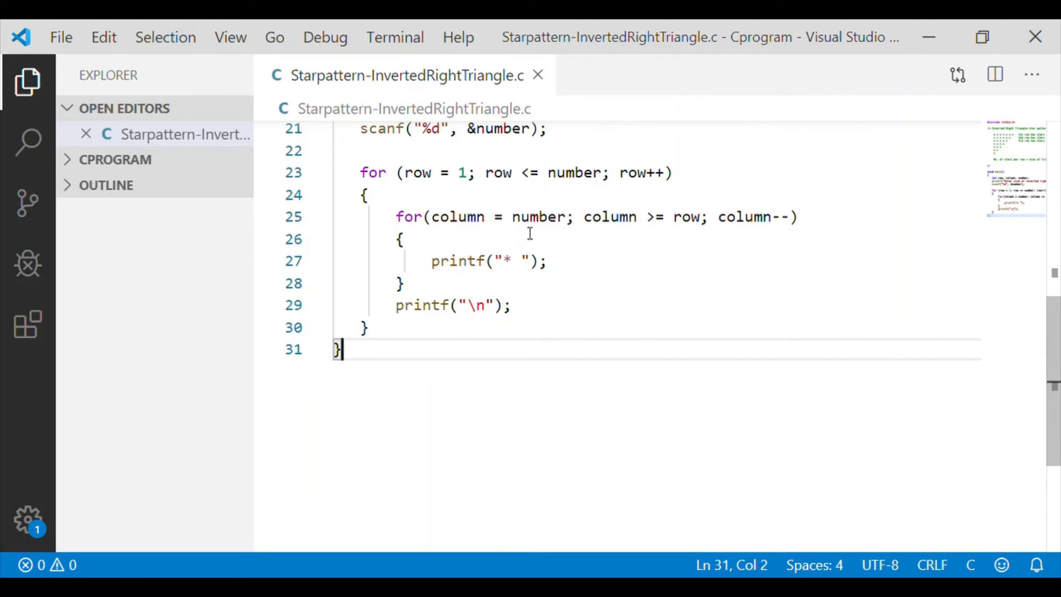
pyautogui.moveTo(674, 220)
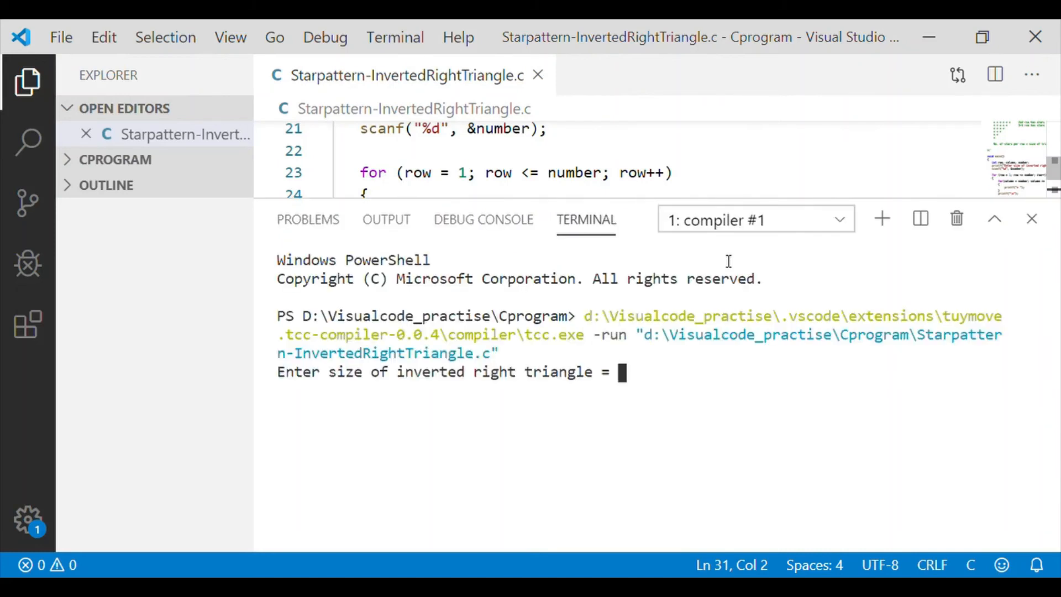
# Enter size 5 at the prompt to print a five-row inverted star triangle
pyautogui.write('5')
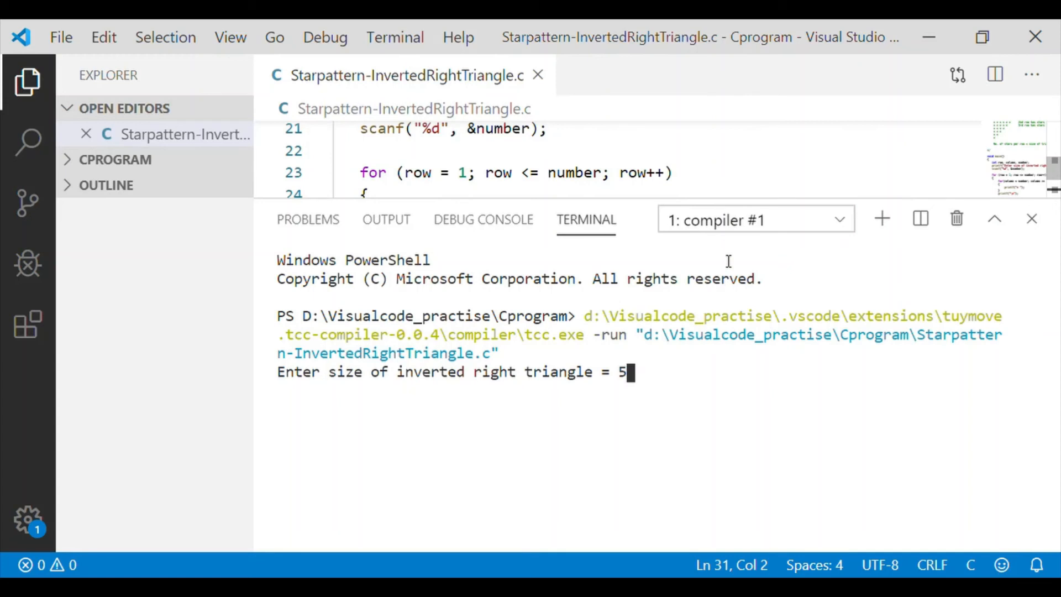
pyautogui.press('Return')
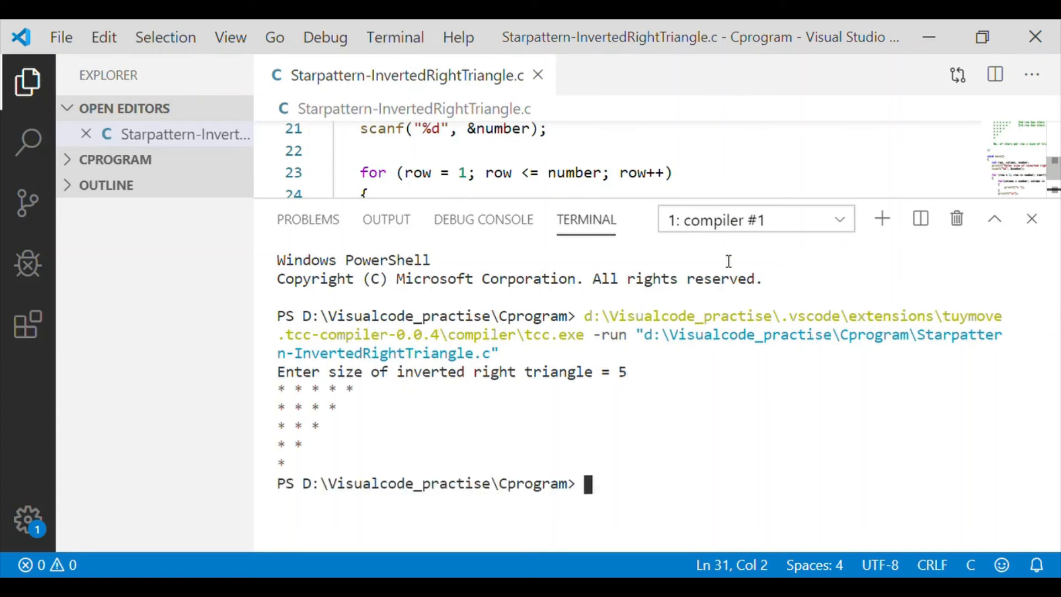
pyautogui.moveTo(286, 435)
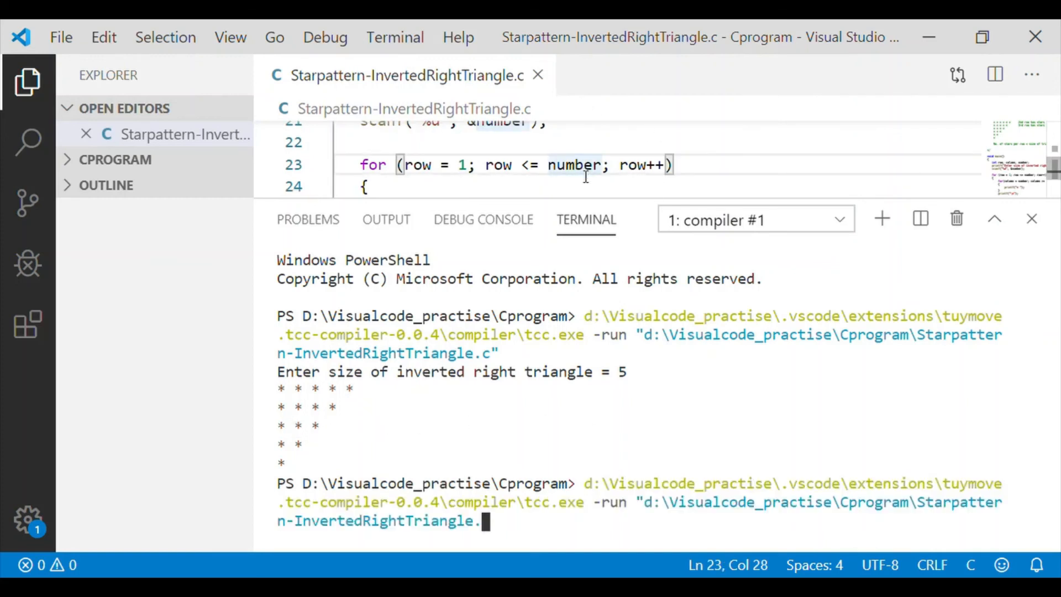
# Re-run the program in the terminal for the size-7 triangle
pyautogui.press('Return')
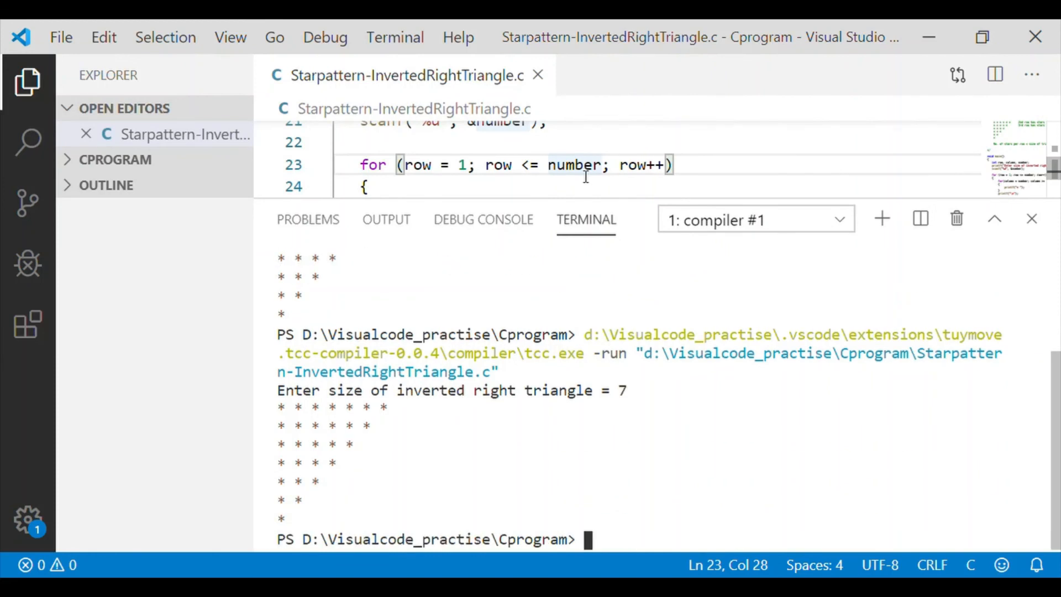
pyautogui.moveTo(285, 413)
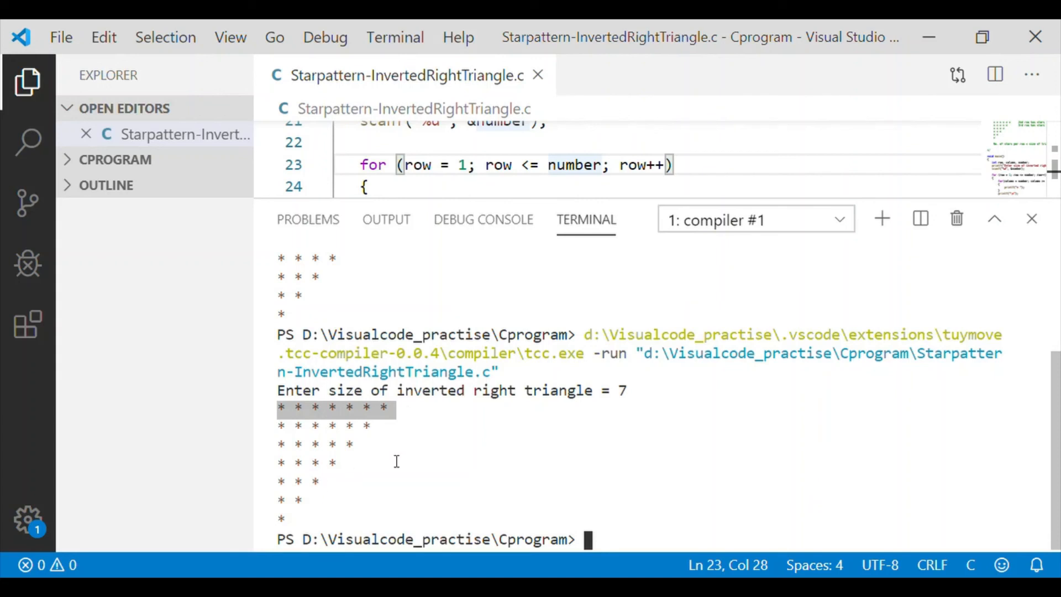
pyautogui.moveTo(972, 179)
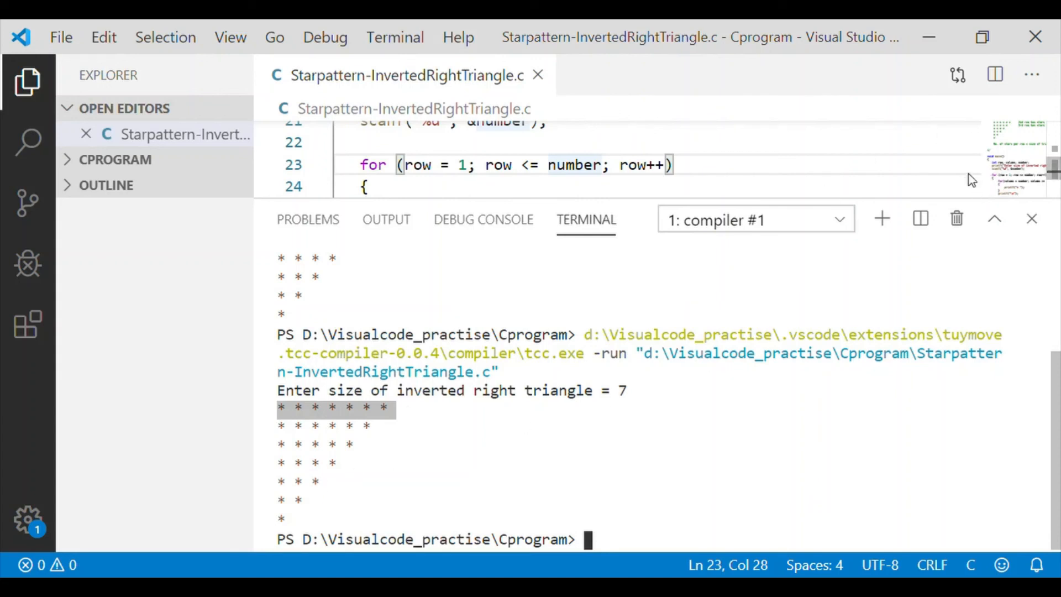
pyautogui.moveTo(958, 166)
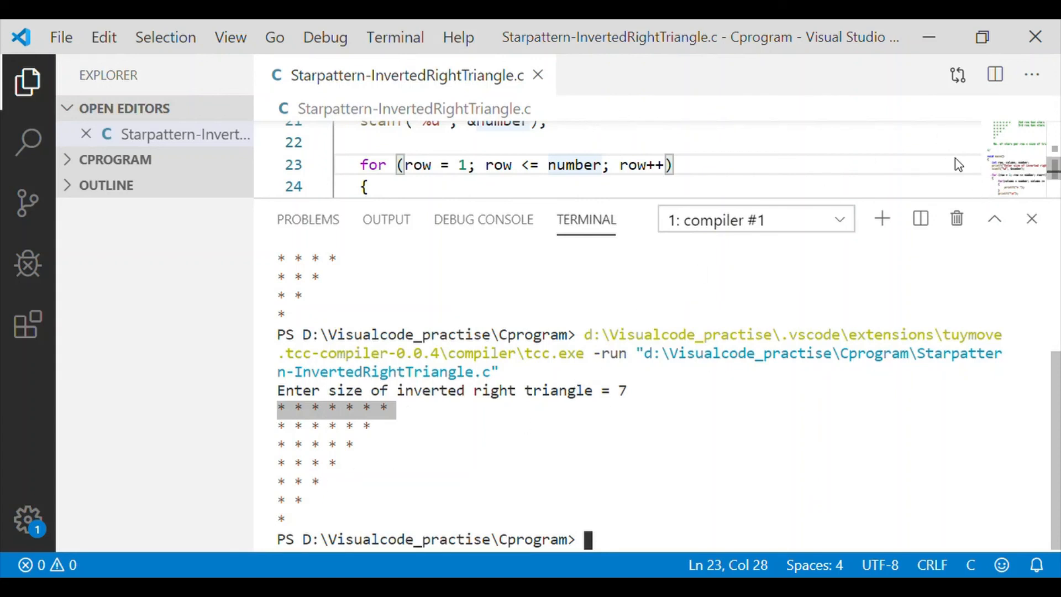